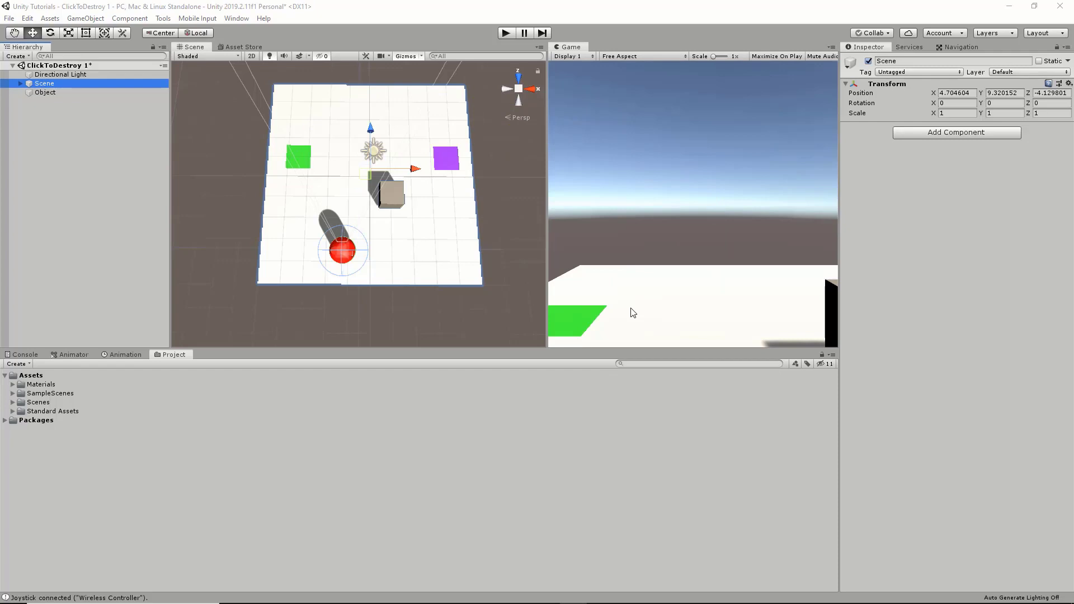
pyautogui.moveTo(553, 275)
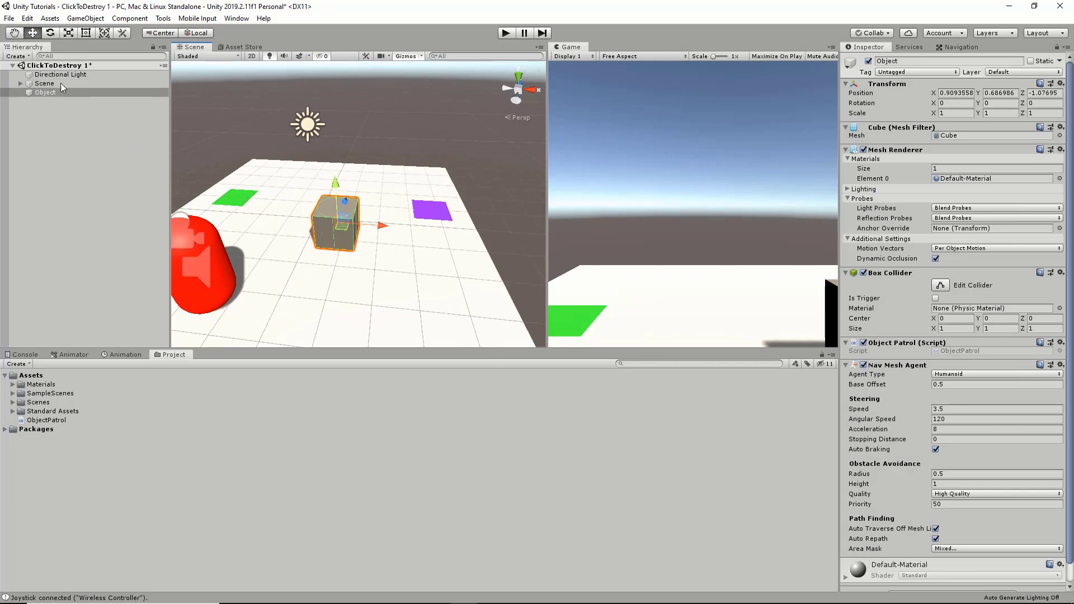
# Review the scene hierarchy: MarkerA and MarkerB with their points, and the FPSController player.
pyautogui.click(55, 101)
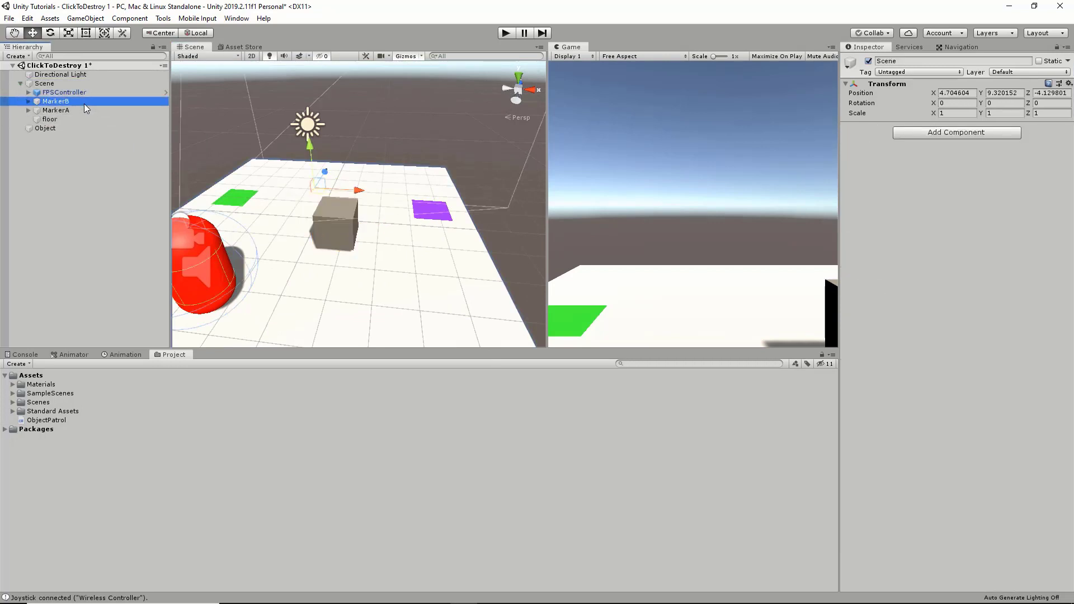
pyautogui.click(55, 110)
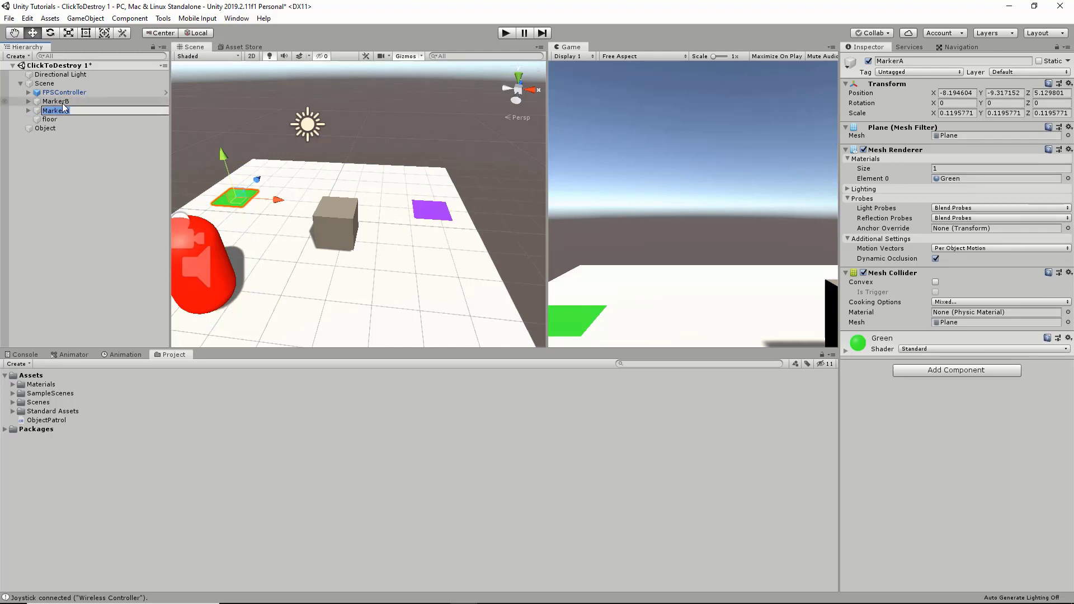
pyautogui.click(56, 101)
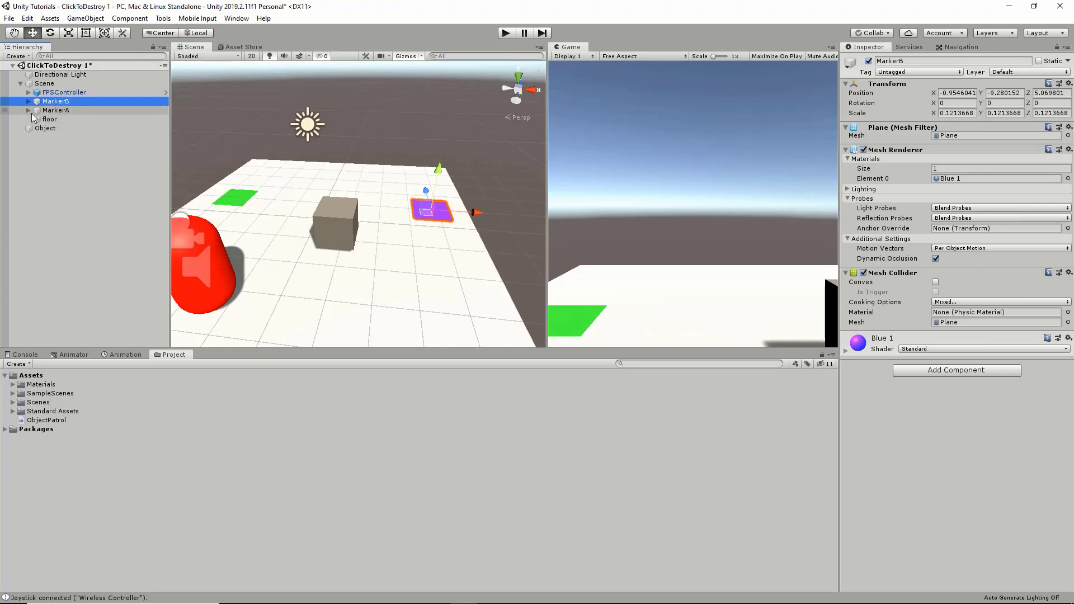
pyautogui.click(56, 109)
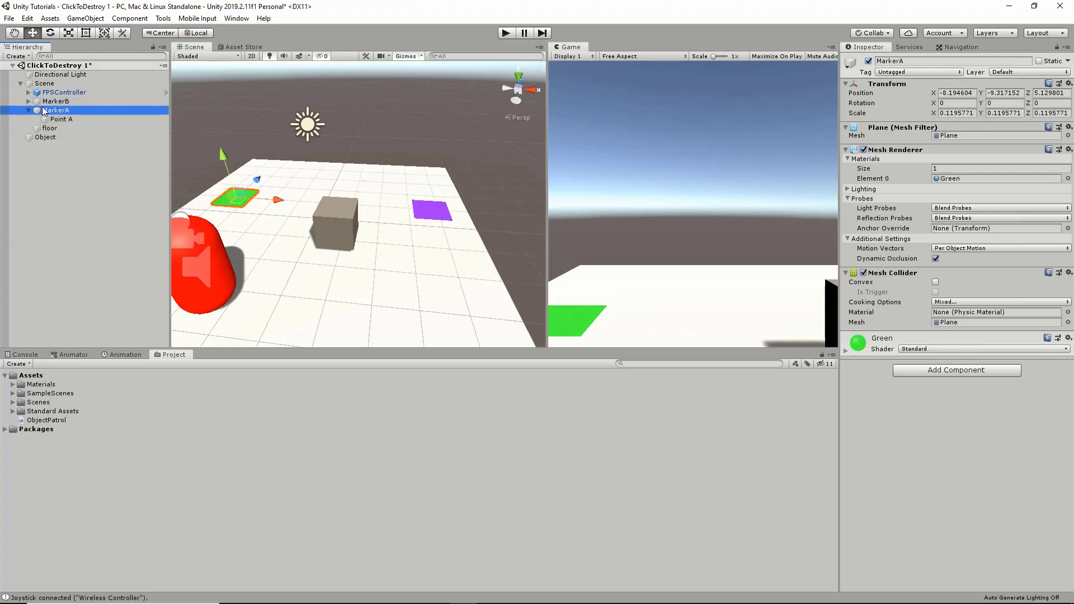
pyautogui.click(61, 110)
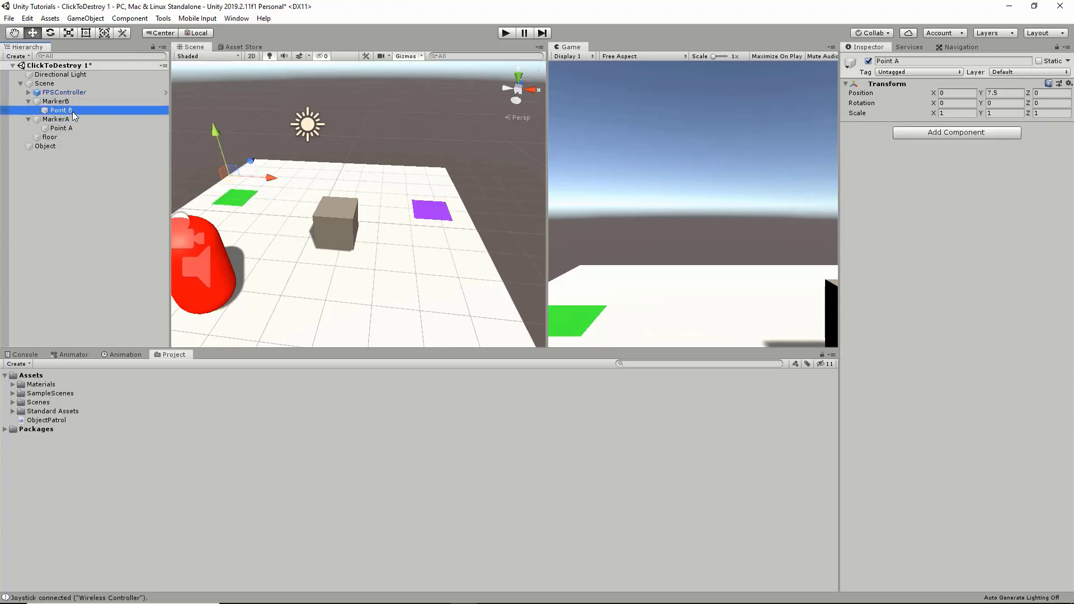
pyautogui.click(60, 127)
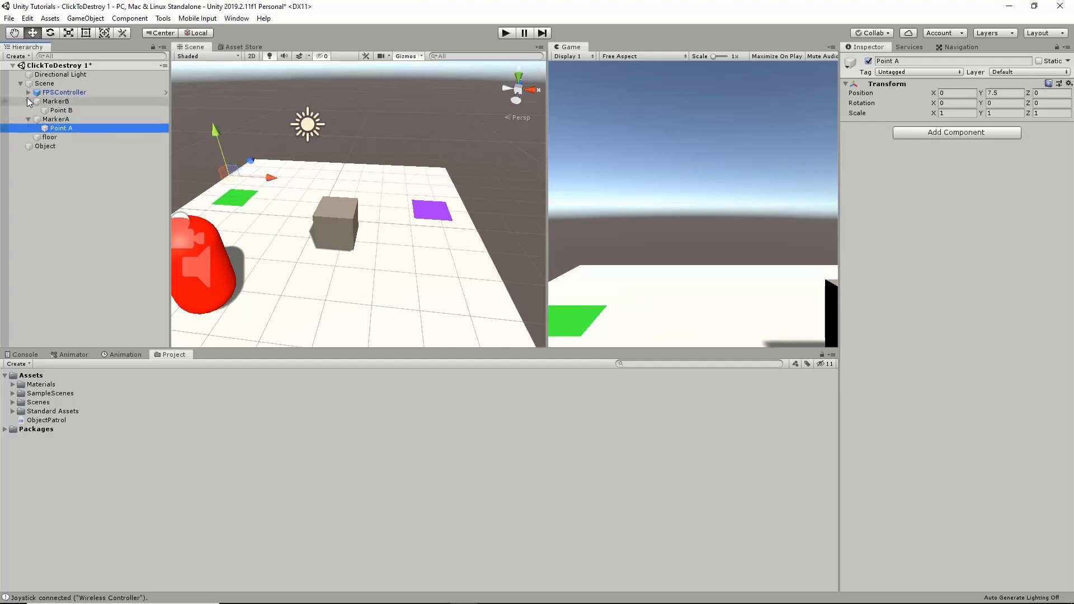
pyautogui.click(65, 92)
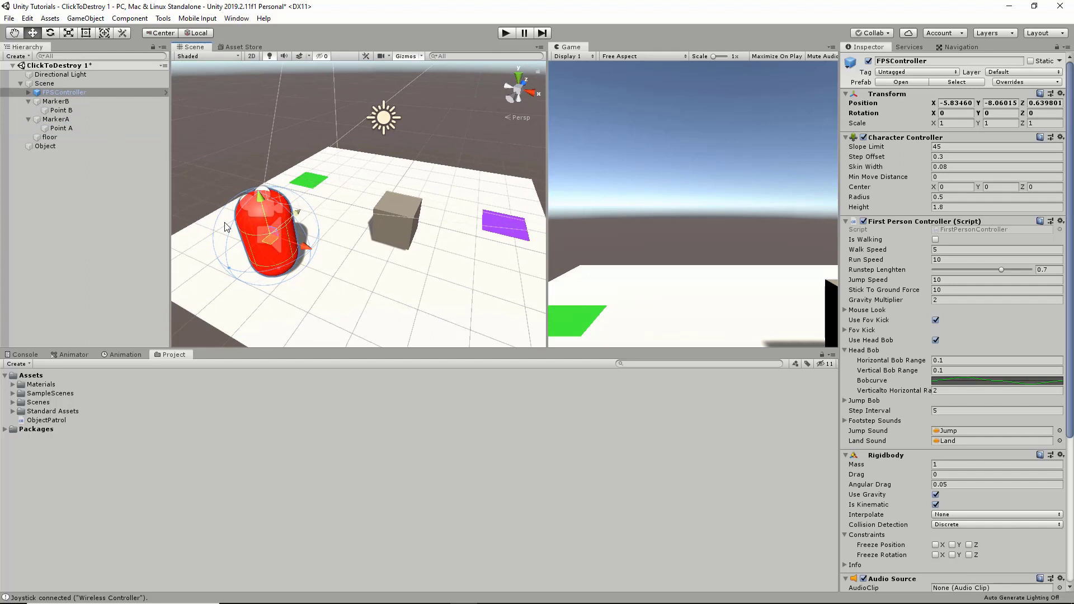
pyautogui.moveTo(417, 215)
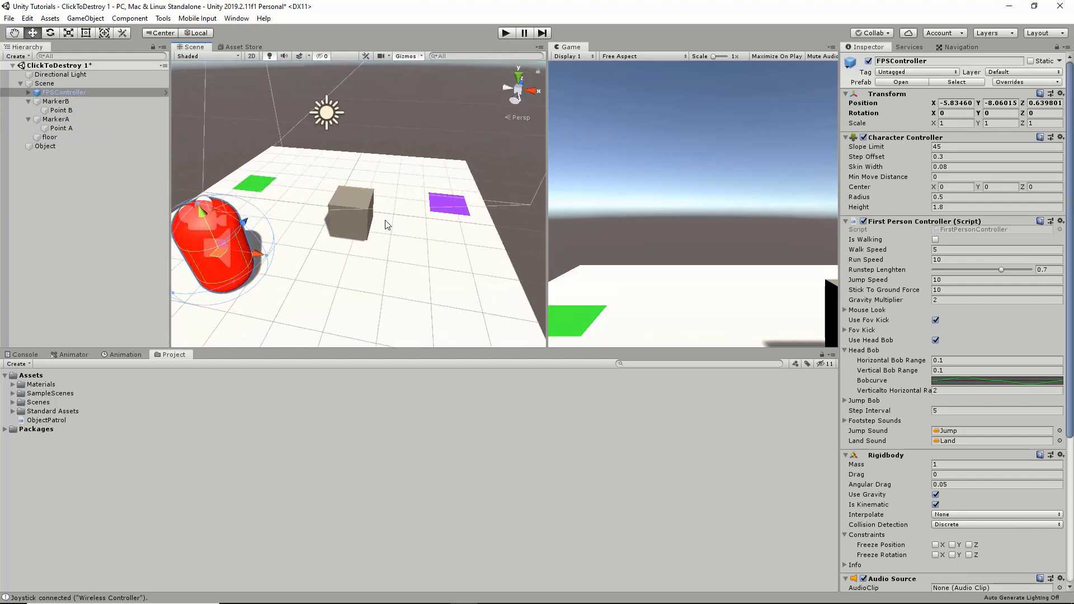
pyautogui.moveTo(381, 210)
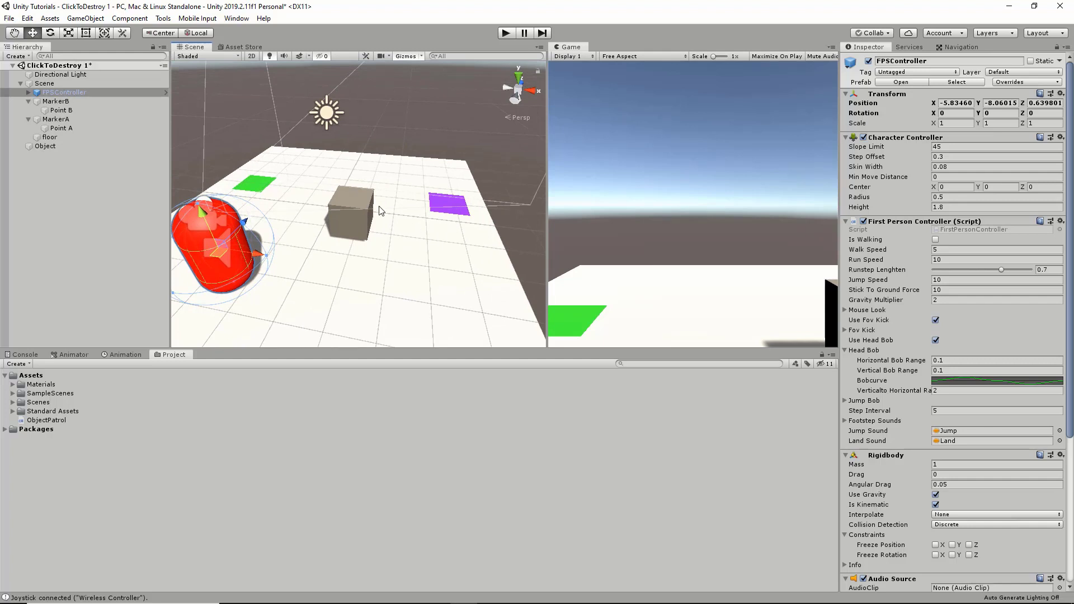
pyautogui.click(29, 118)
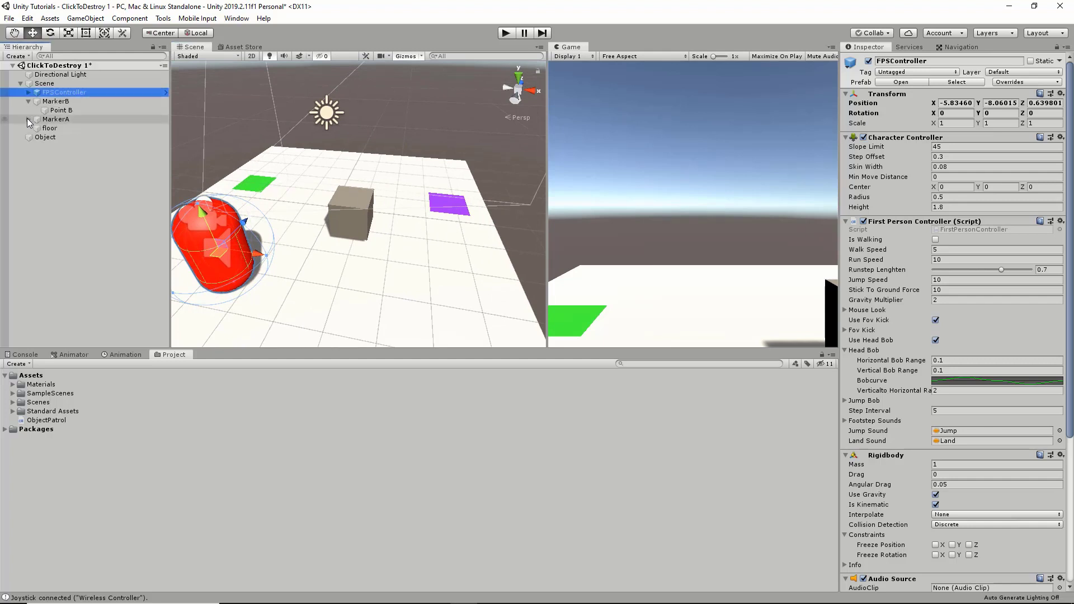
pyautogui.click(50, 118)
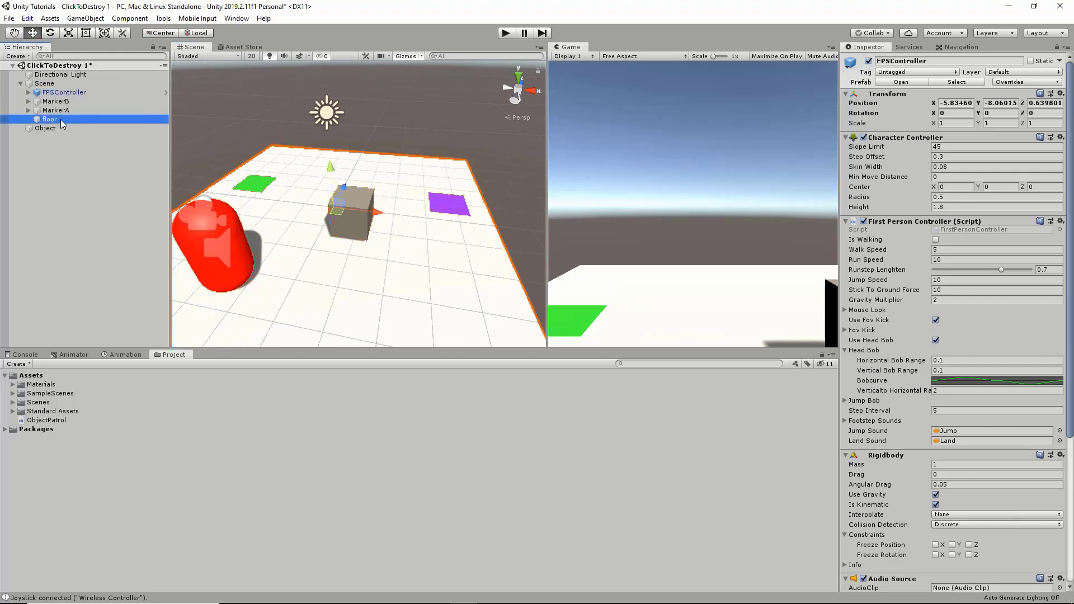
# Mark the floor Navigation Static in the Navigation window and bake the NavMesh over it.
pyautogui.click(50, 119)
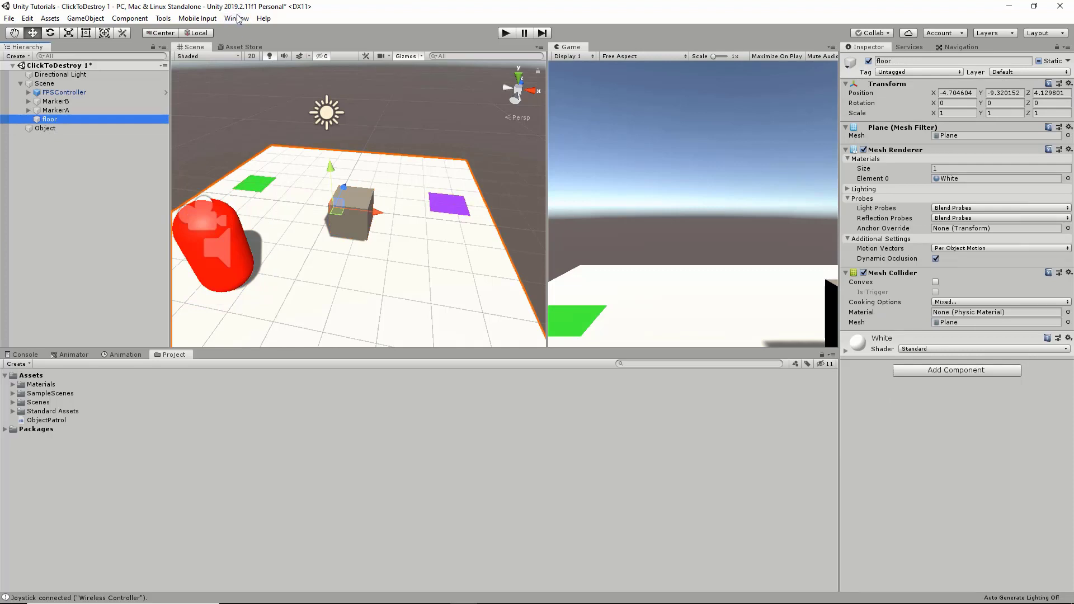
pyautogui.click(236, 18)
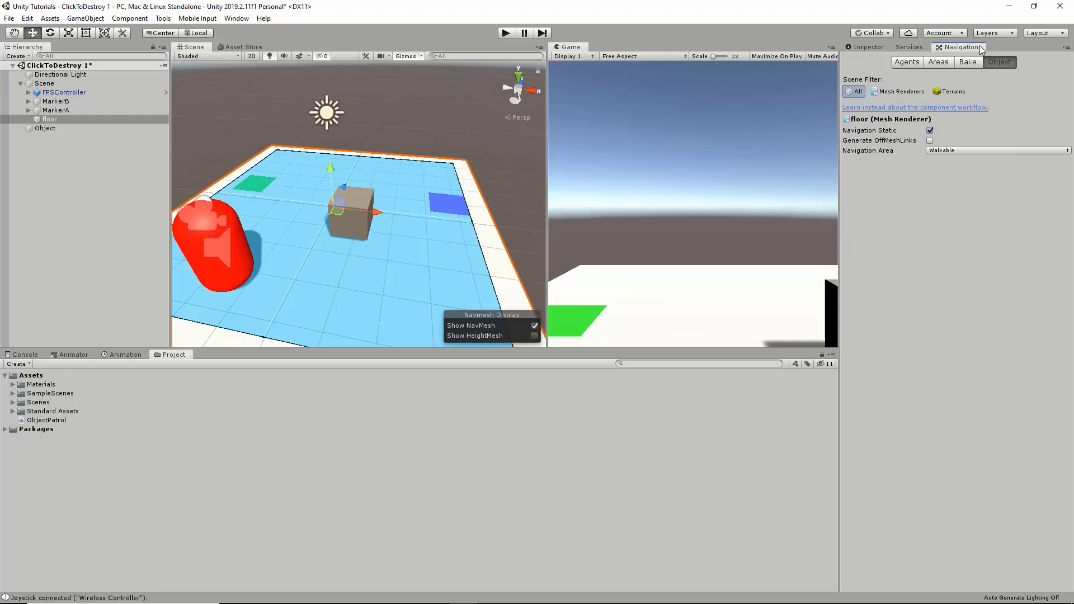
pyautogui.moveTo(971, 100)
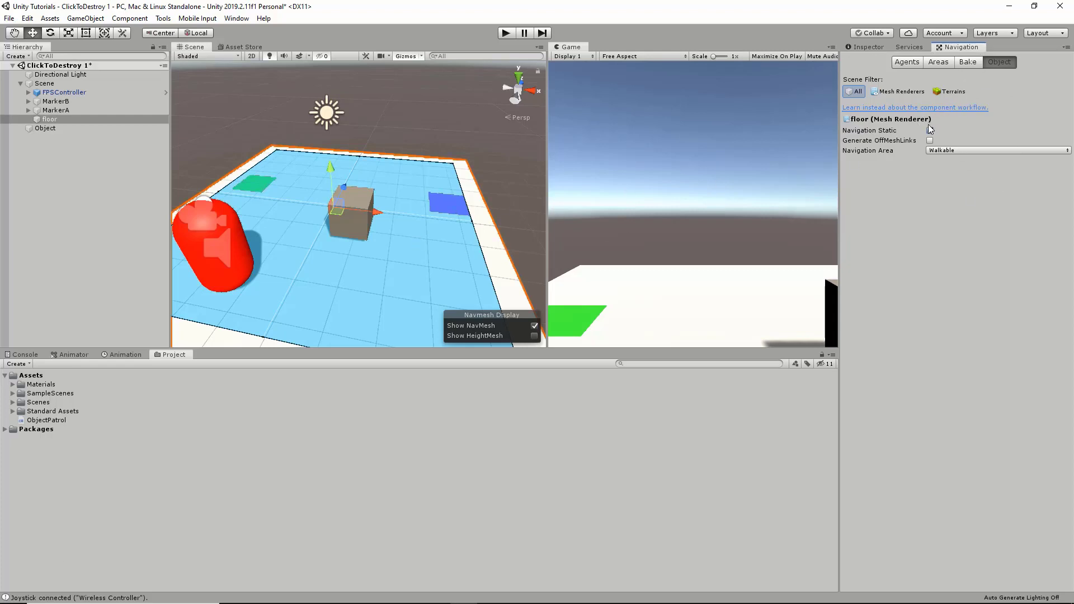
pyautogui.click(930, 130)
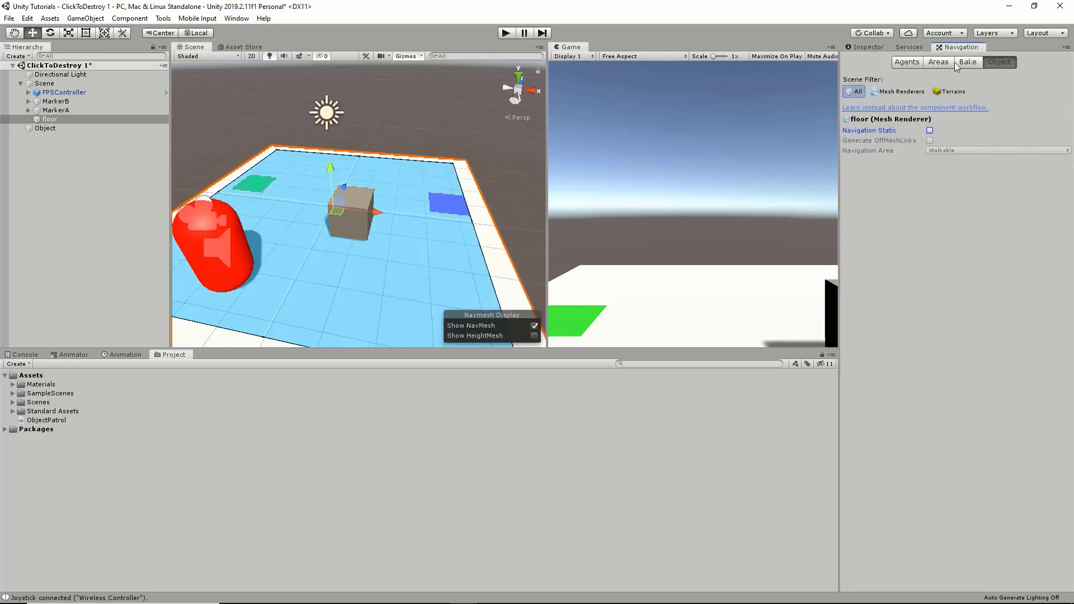
pyautogui.click(966, 61)
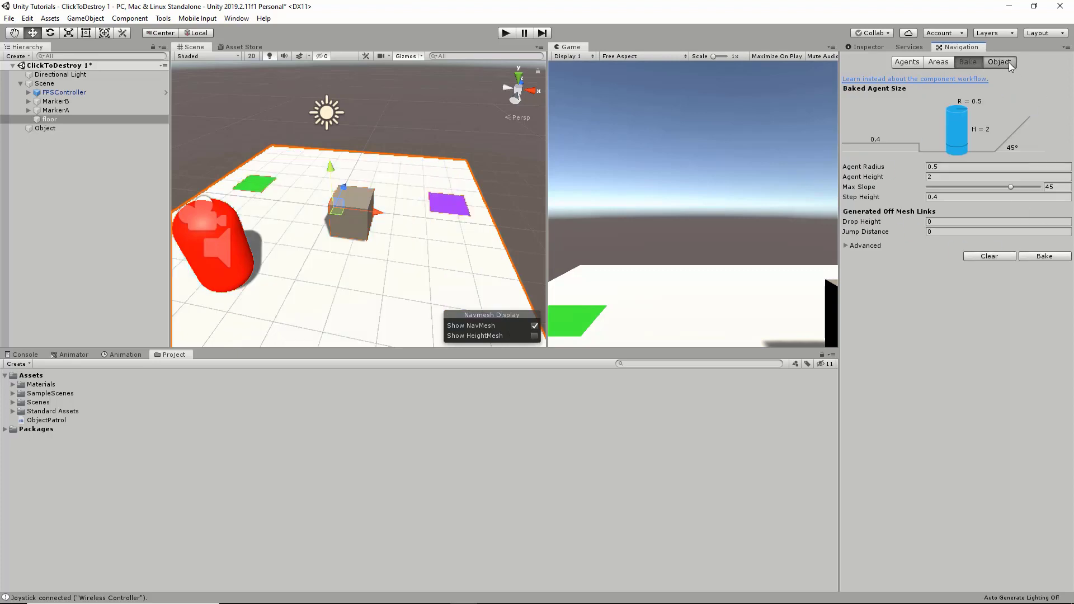
pyautogui.click(999, 62)
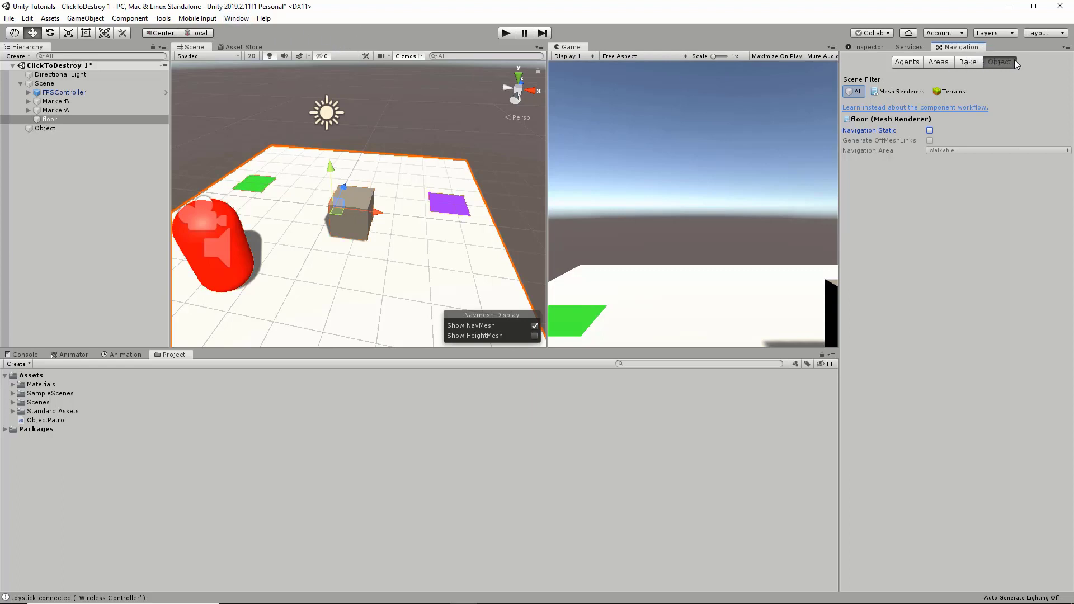
pyautogui.click(929, 129)
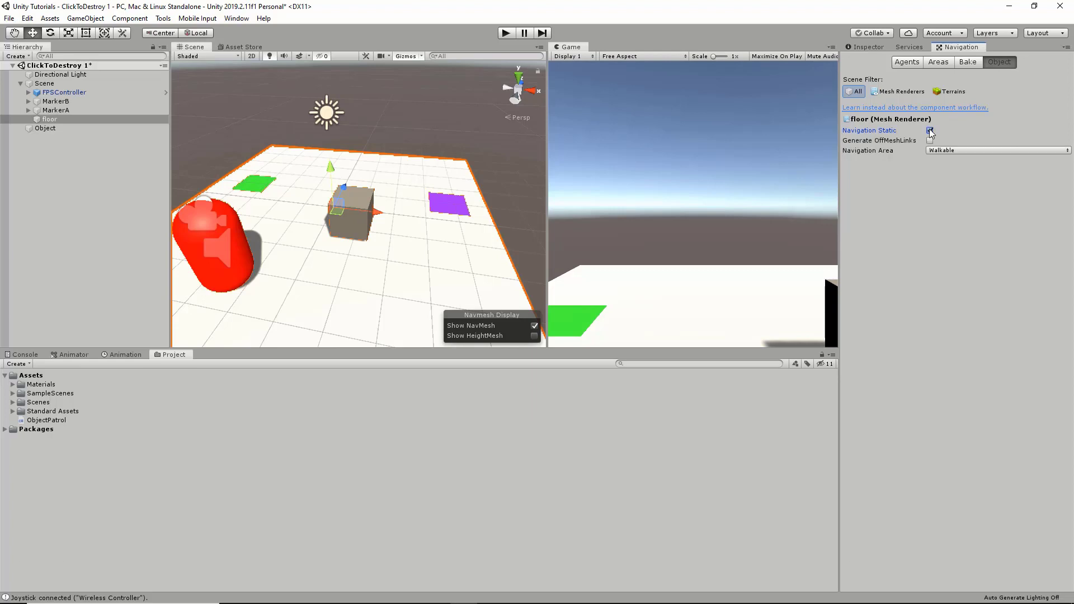
pyautogui.click(966, 61)
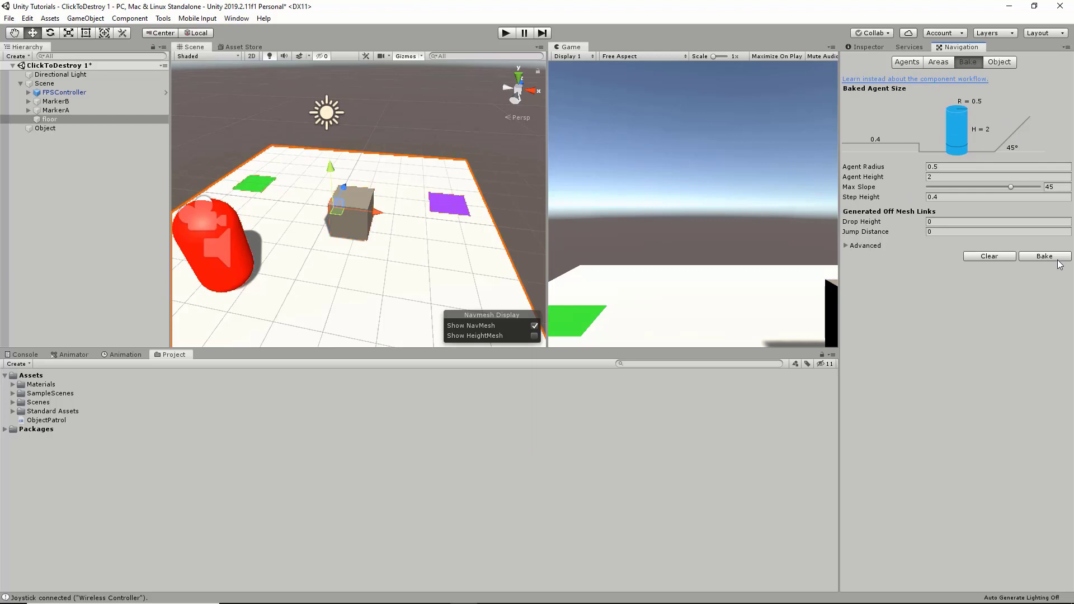
pyautogui.click(1044, 255)
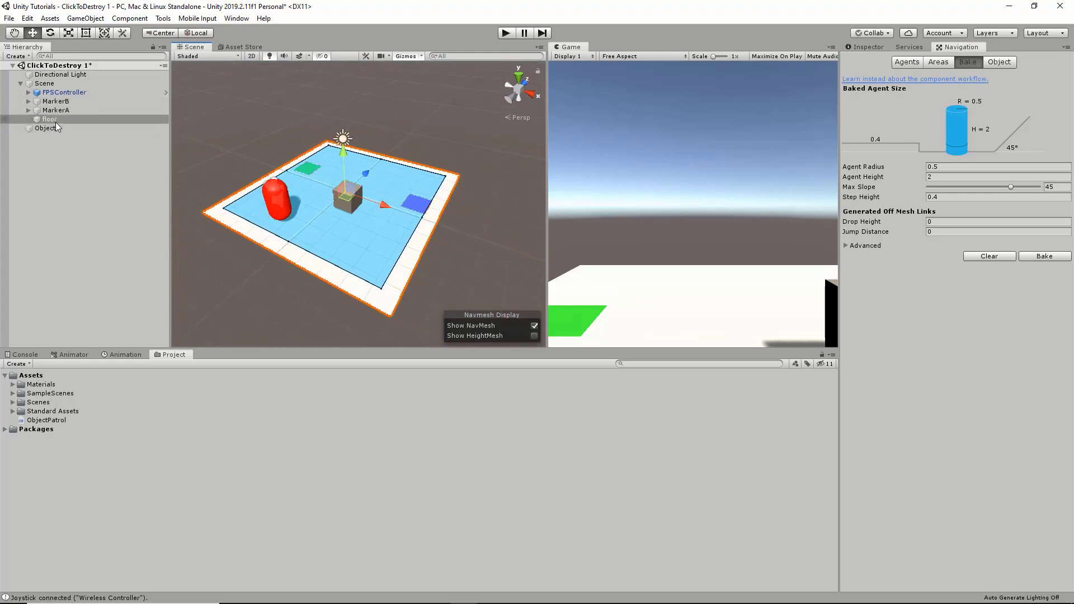
# Add a Nav Mesh Agent component to the cube Object and open its ObjectPatrol script.
pyautogui.click(45, 128)
pyautogui.write('na')
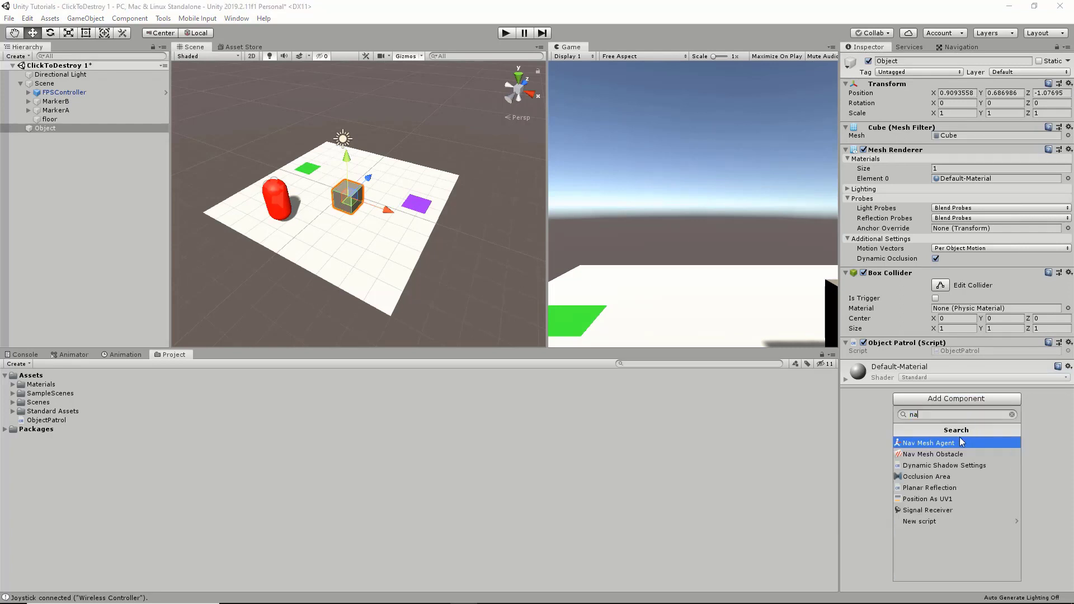
pyautogui.moveTo(938, 449)
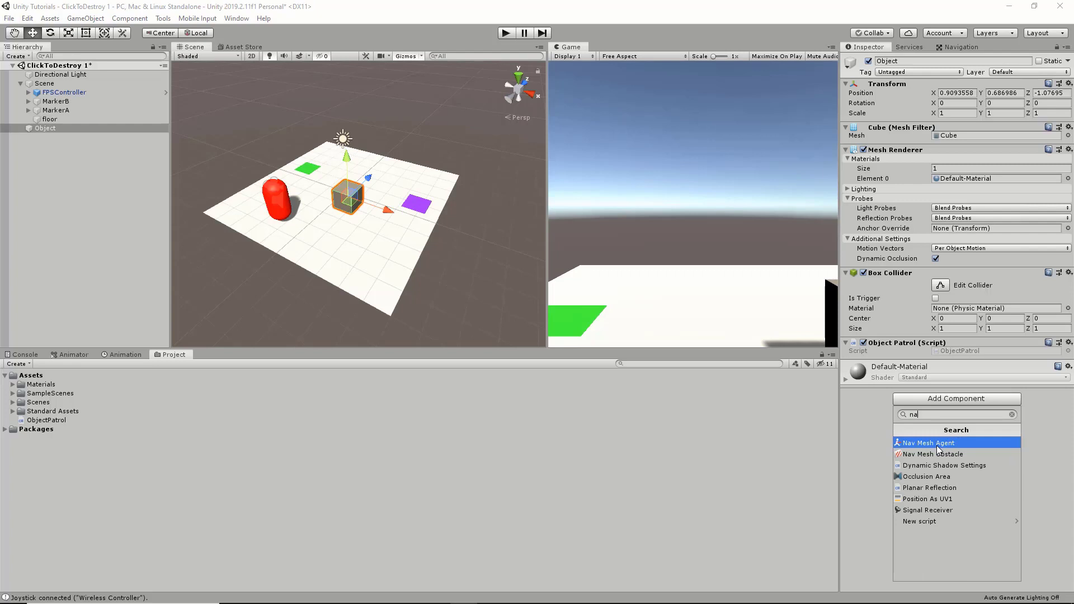
pyautogui.click(929, 443)
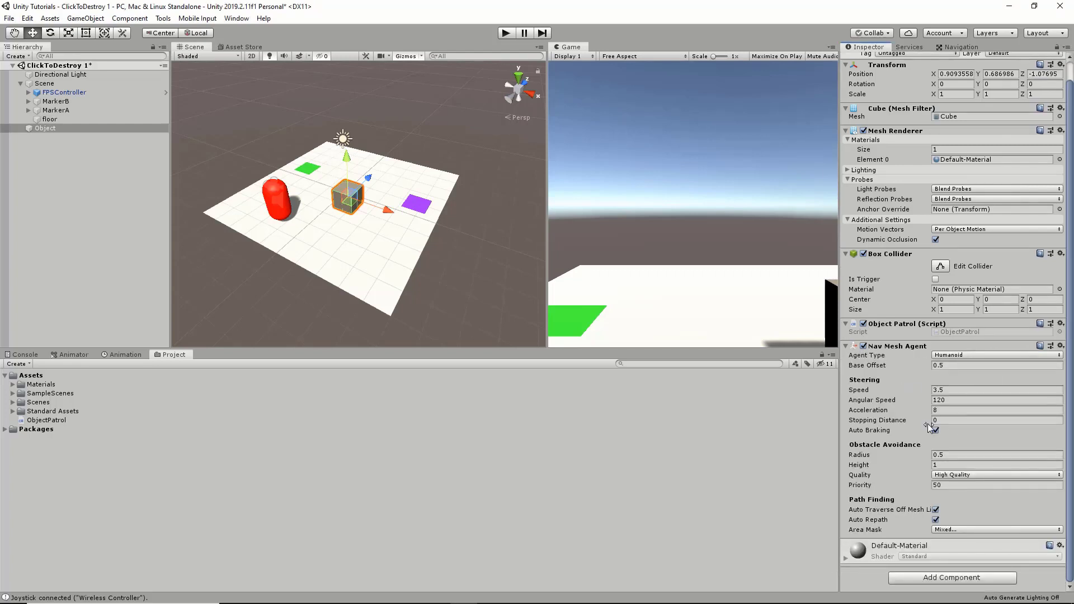
pyautogui.click(994, 419)
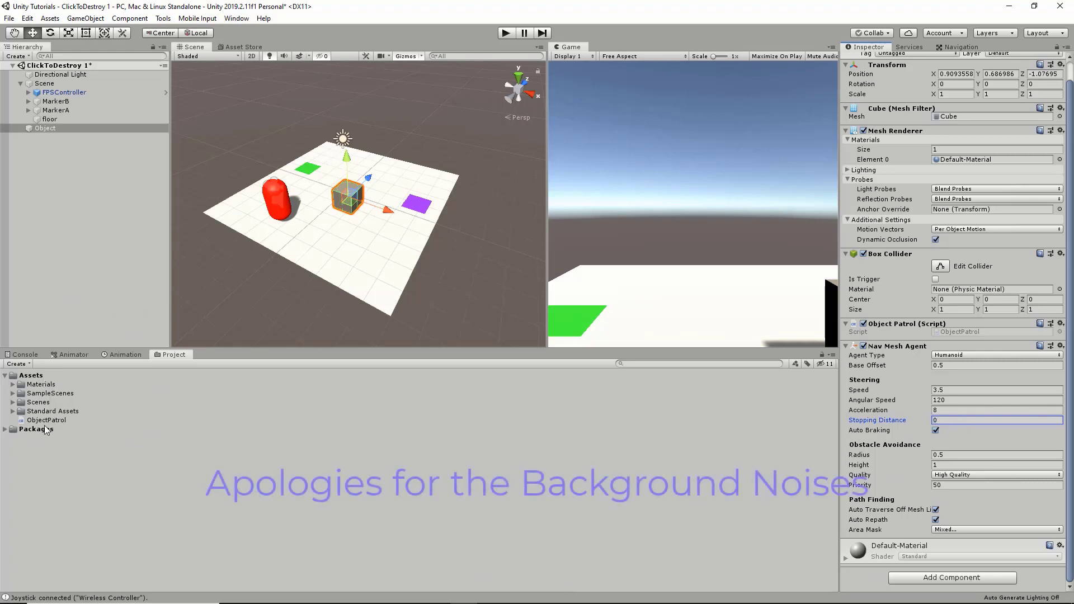
pyautogui.click(47, 419)
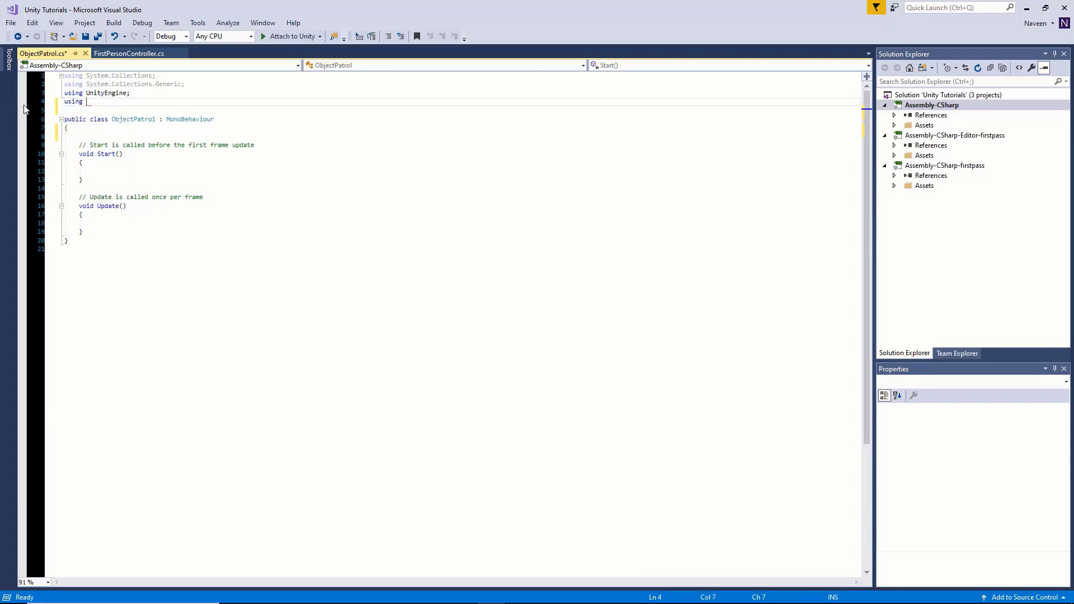
# Import UnityEngine.AI and declare public Transform fields pointA and pointB in ObjectPatrol.
pyautogui.write('UnityEngine.AI;')
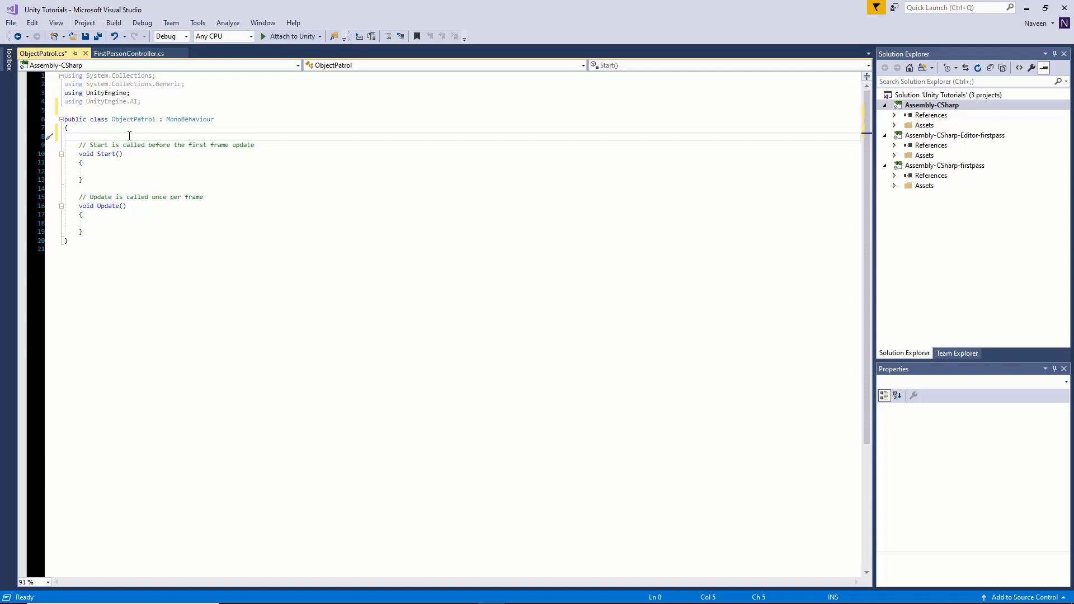
pyautogui.write('public')
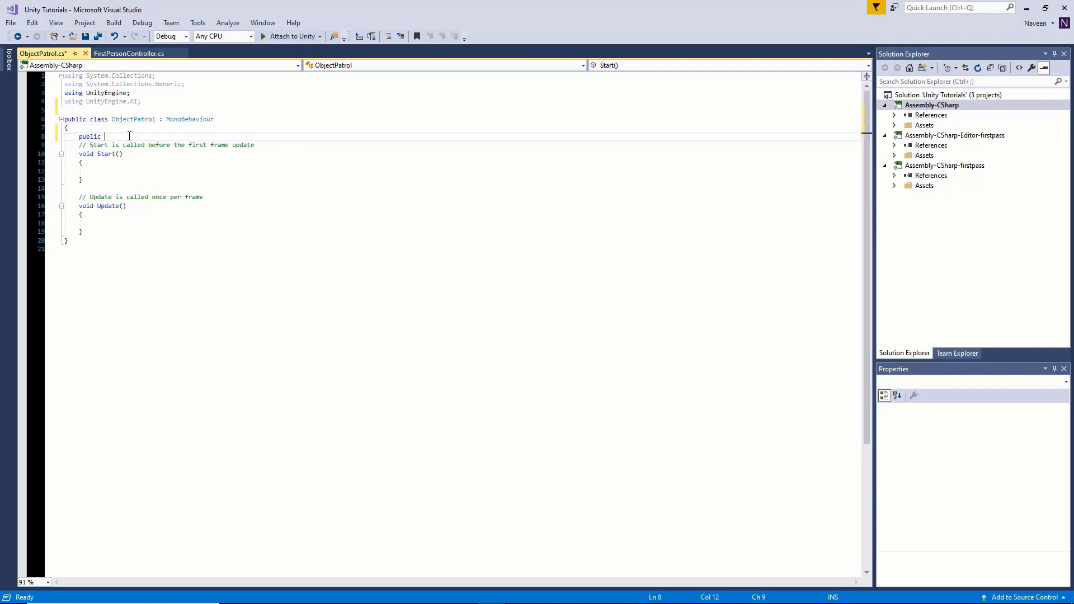
pyautogui.write('tran')
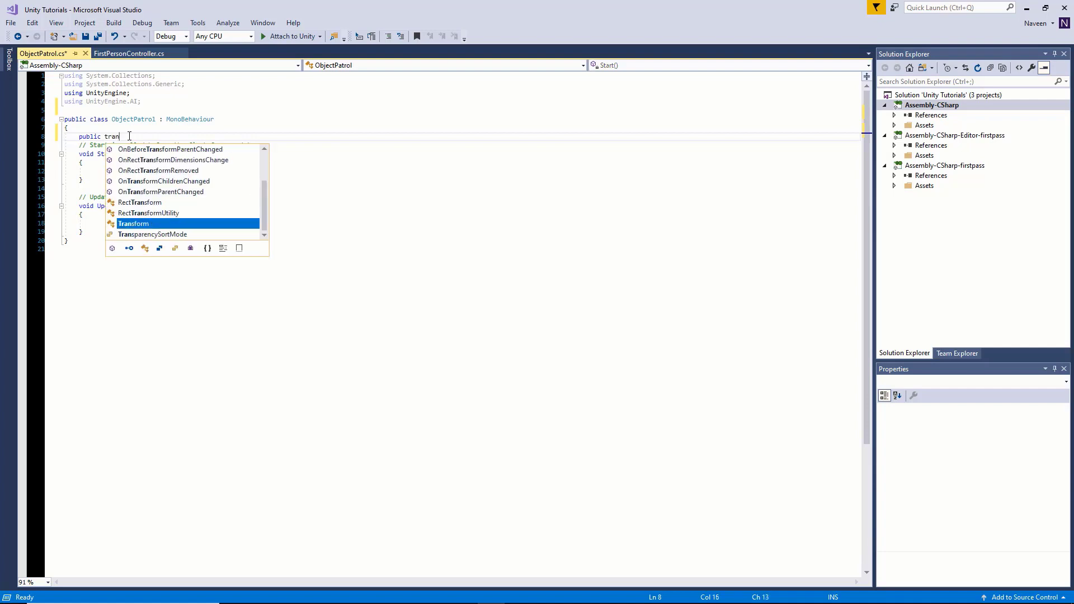
pyautogui.write('Transform poin')
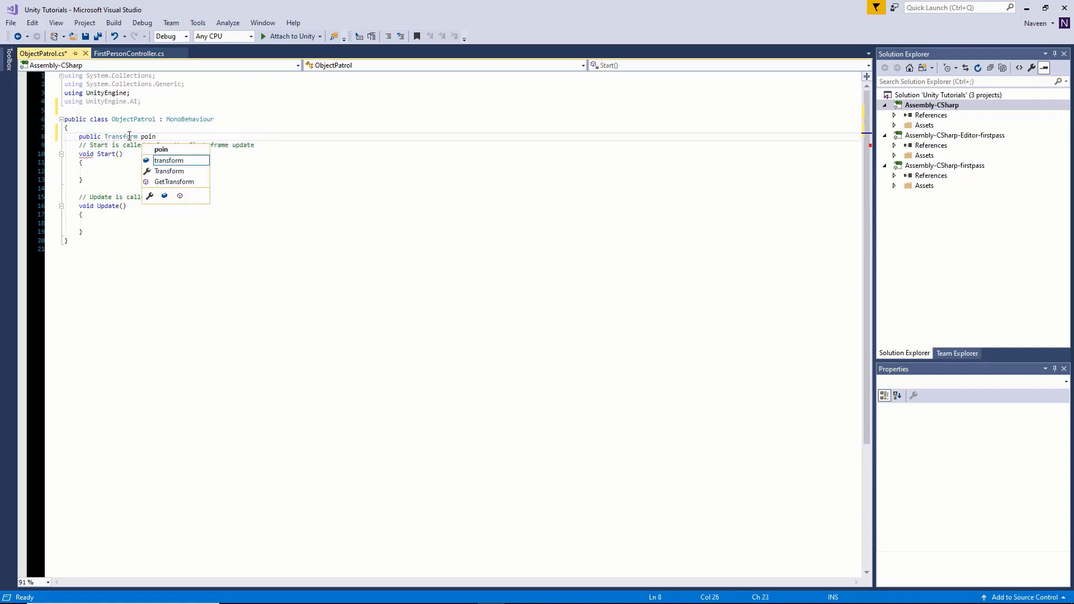
pyautogui.write('tA;')
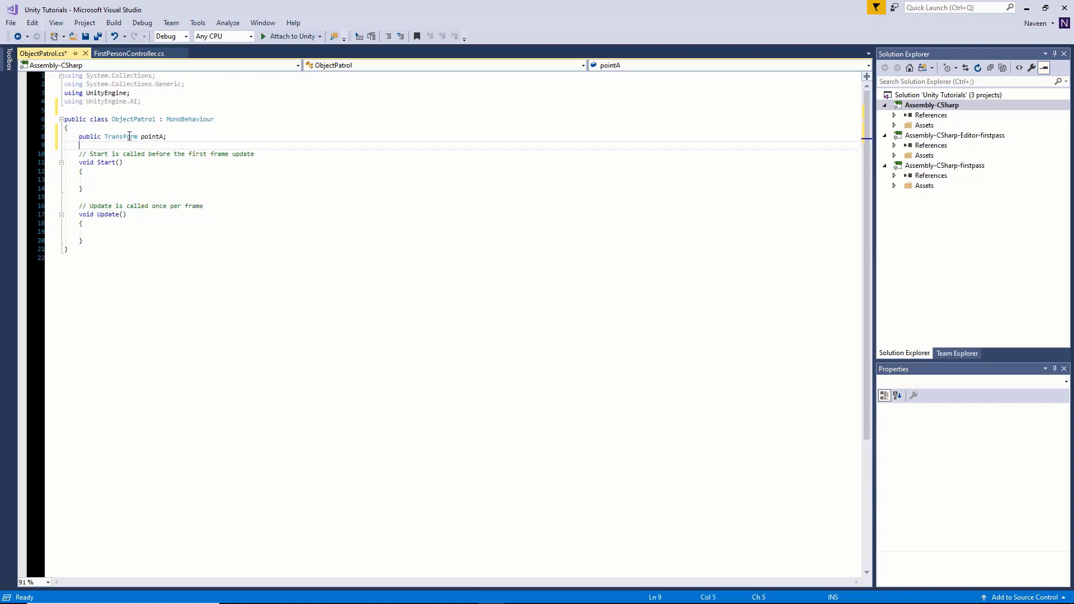
pyautogui.write('public Transform poin')
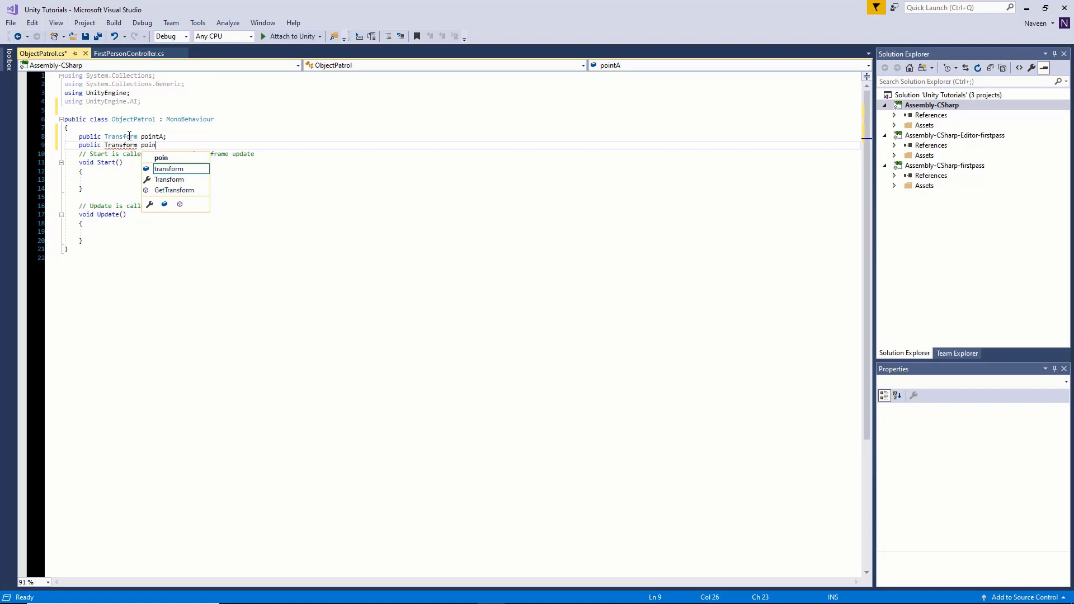
pyautogui.write('tB;')
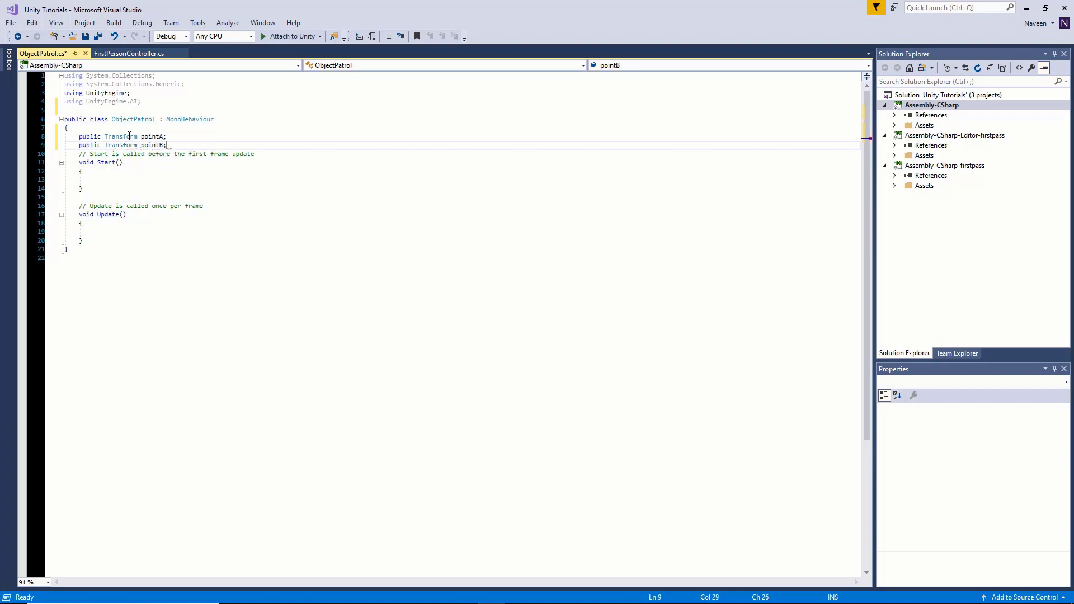
# Declare a public bool MoveBack and a NavMeshAgent field in the class.
pyautogui.write('public bool')
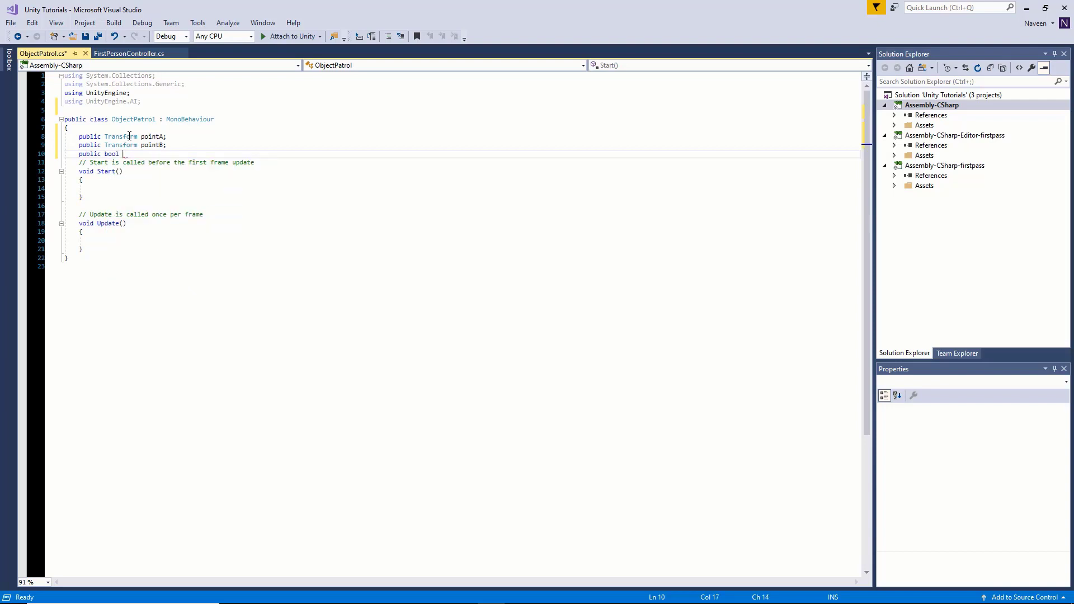
pyautogui.write('MoveBack;')
pyautogui.write('public')
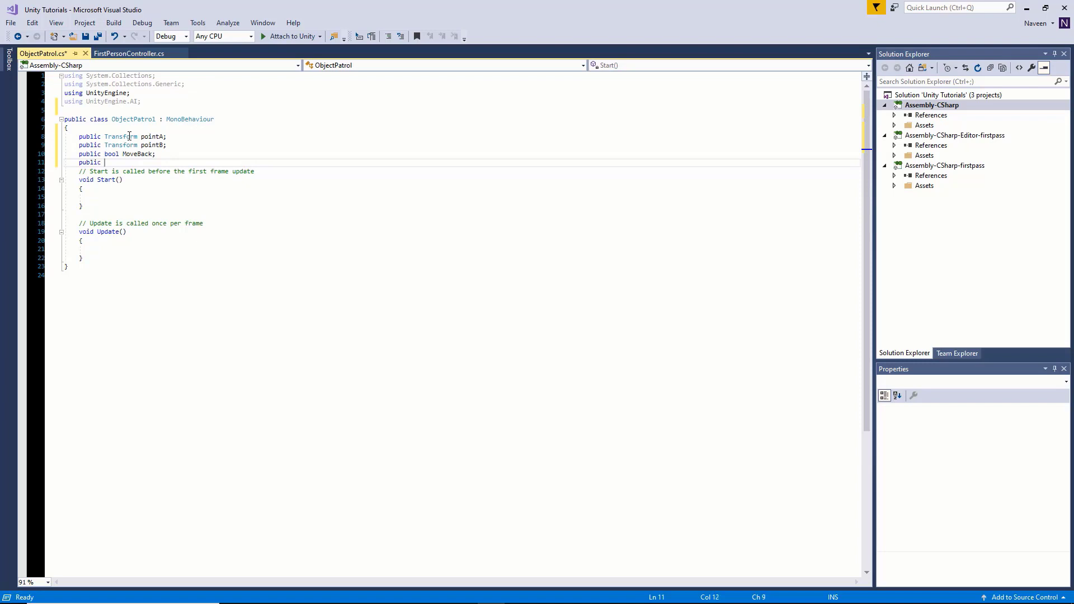
pyautogui.write('NavMeshAgent Object;')
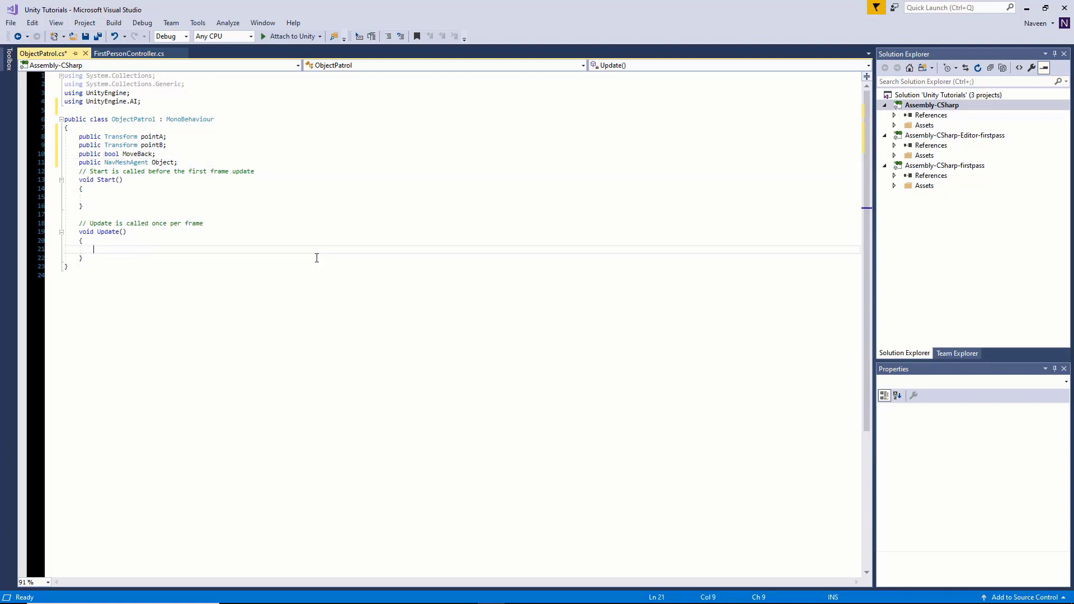
# In Update, when MoveBack is true call Object.SetDestination(pointA.position).
pyautogui.write('if()')
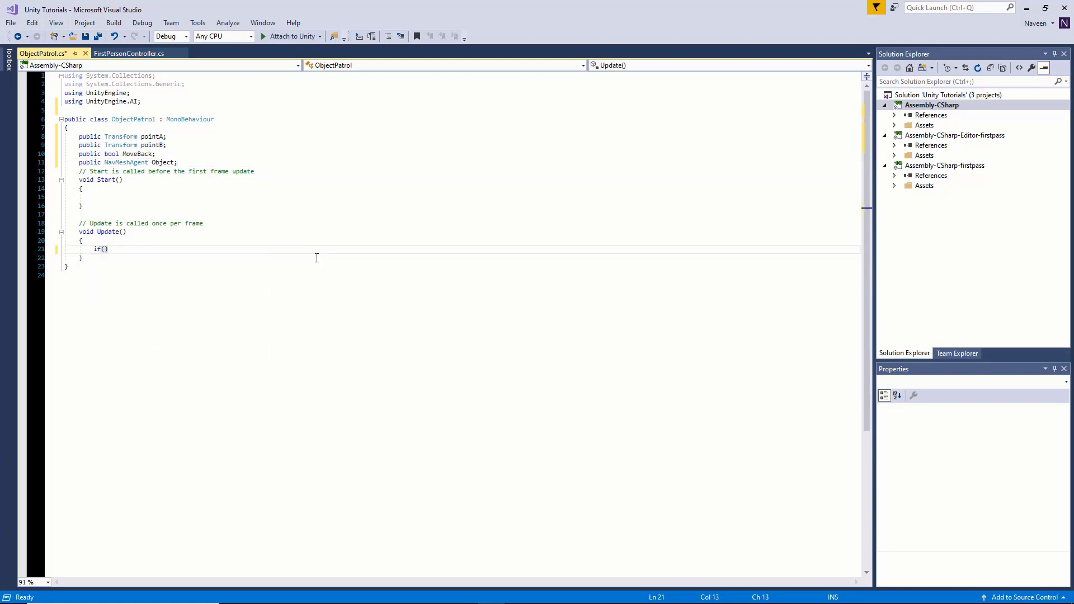
pyautogui.write('move')
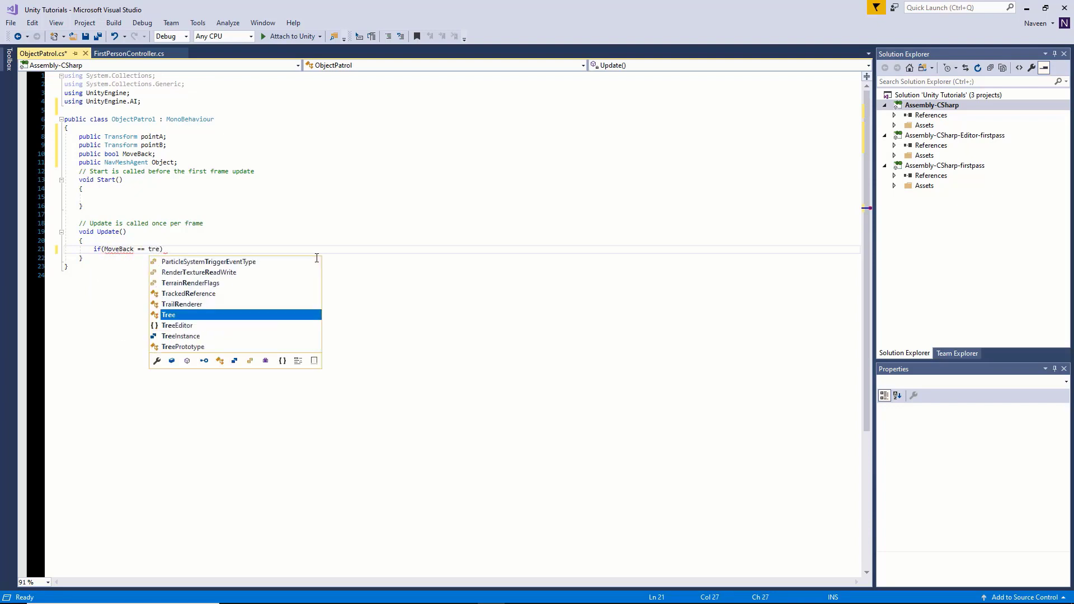
pyautogui.write('ue')
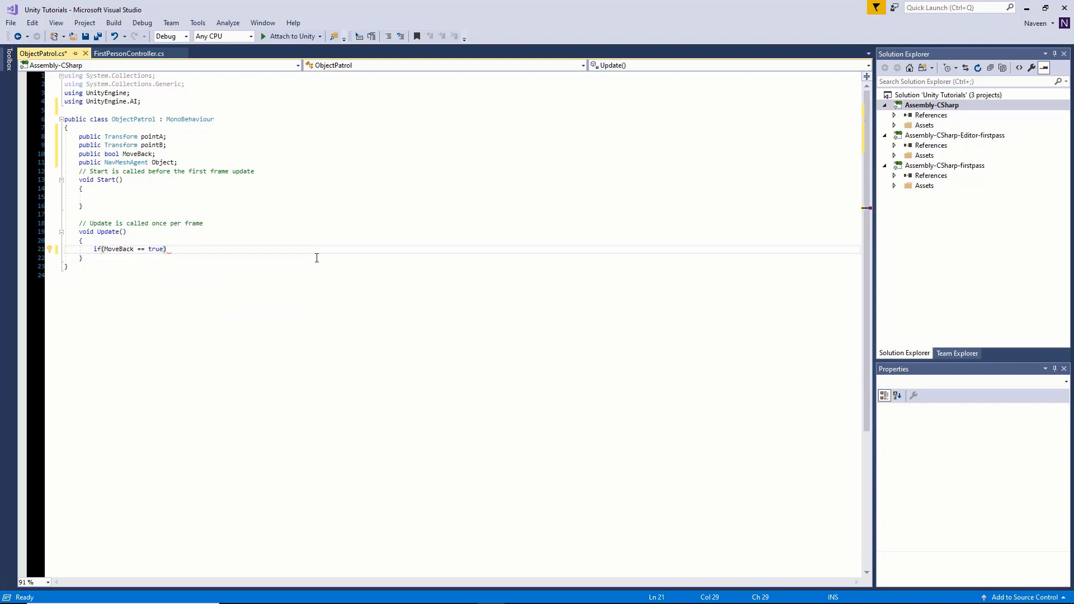
pyautogui.write('{')
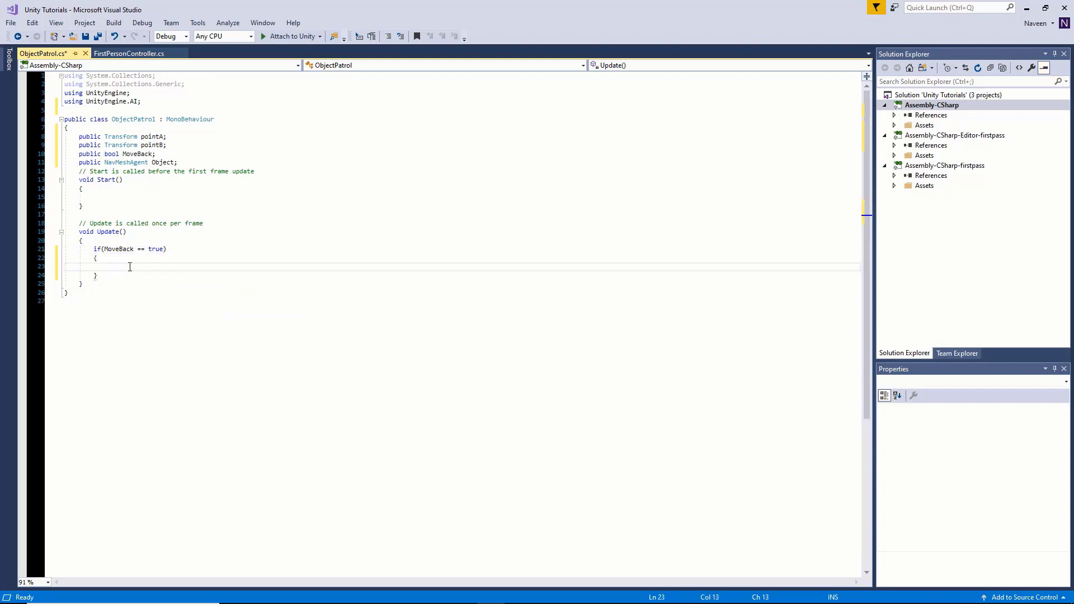
pyautogui.write('object.')
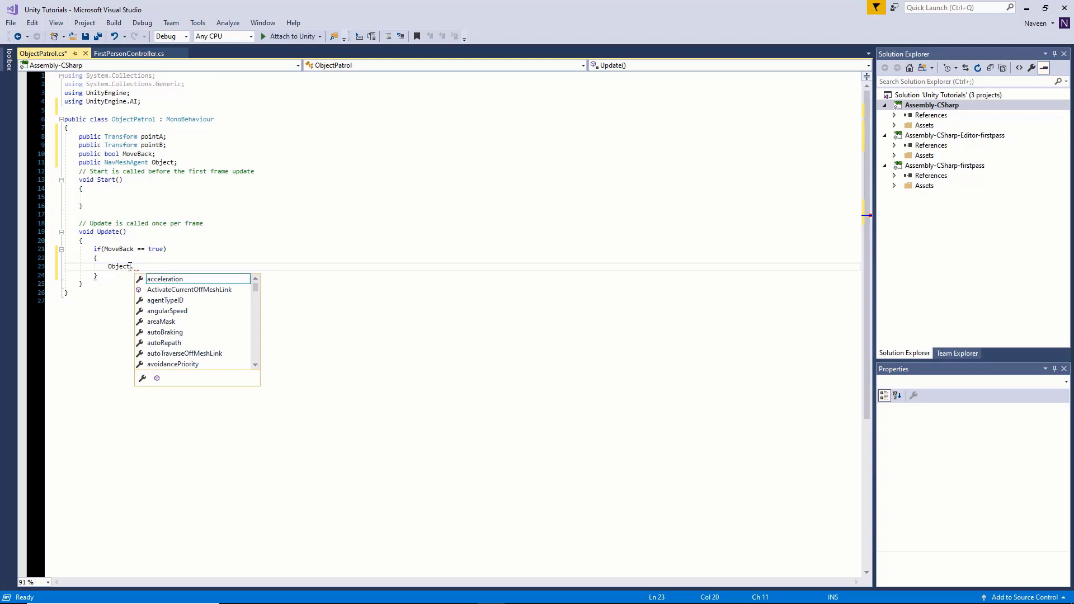
pyautogui.write('set')
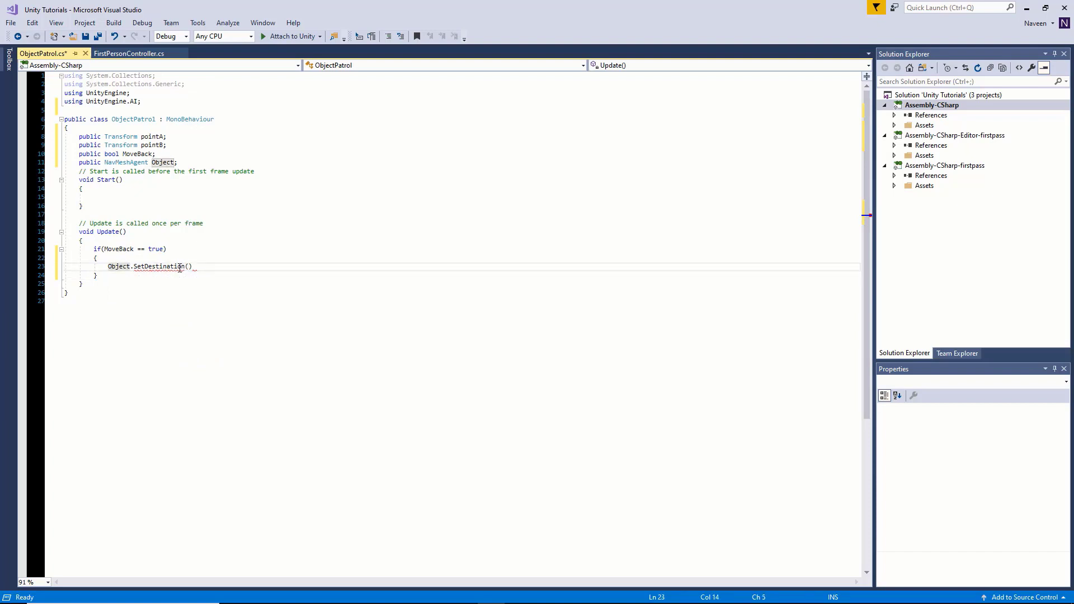
pyautogui.write('poin')
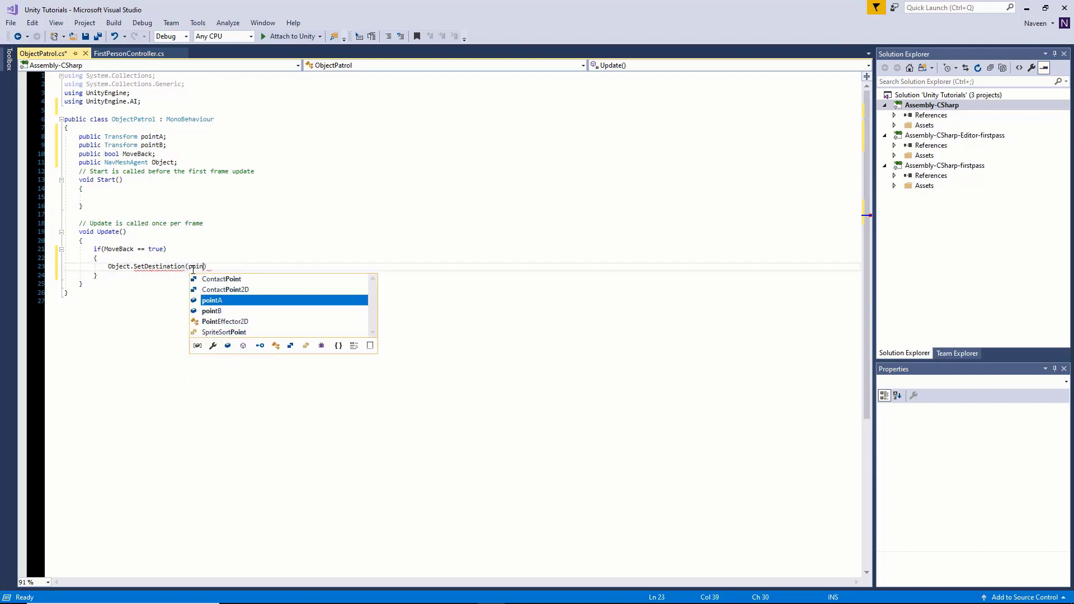
pyautogui.write('tA.position')
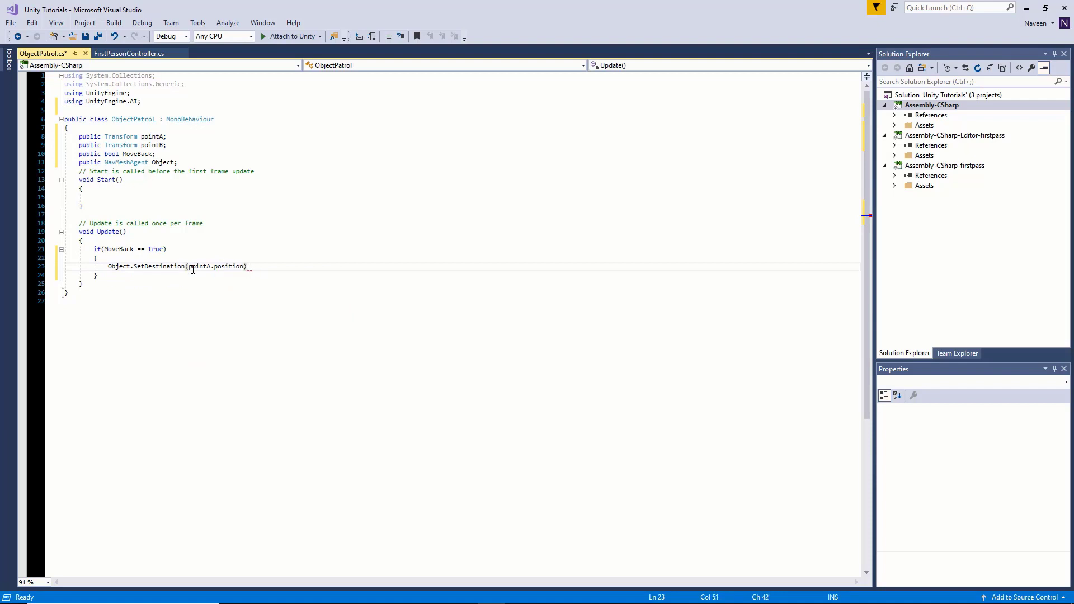
pyautogui.write(';')
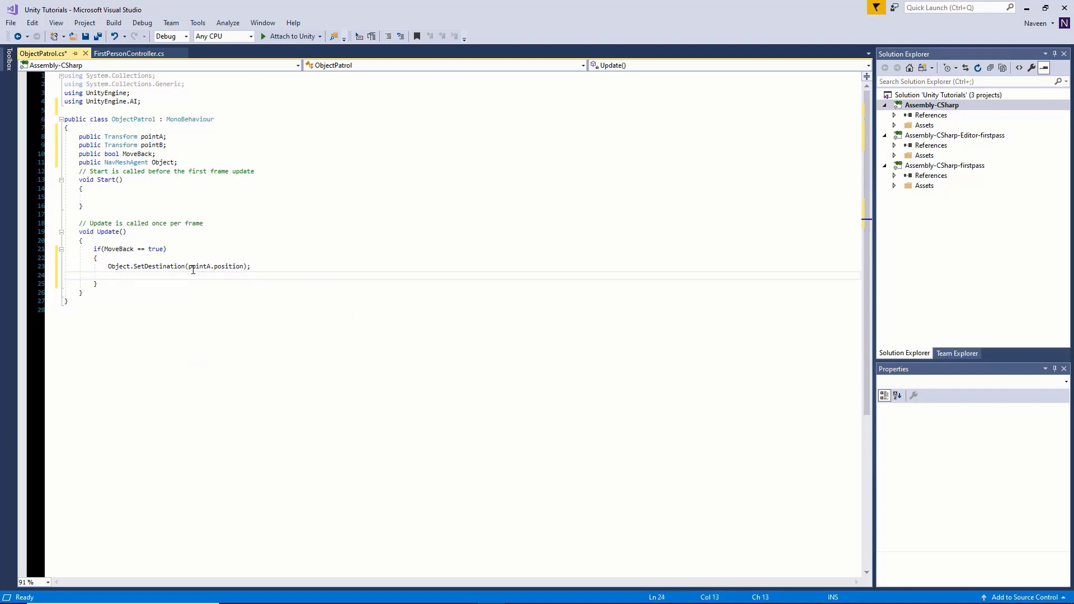
# Add arrival checks: !Object.pathPending and remainingDistance within stoppingDistance.
pyautogui.write('if(')
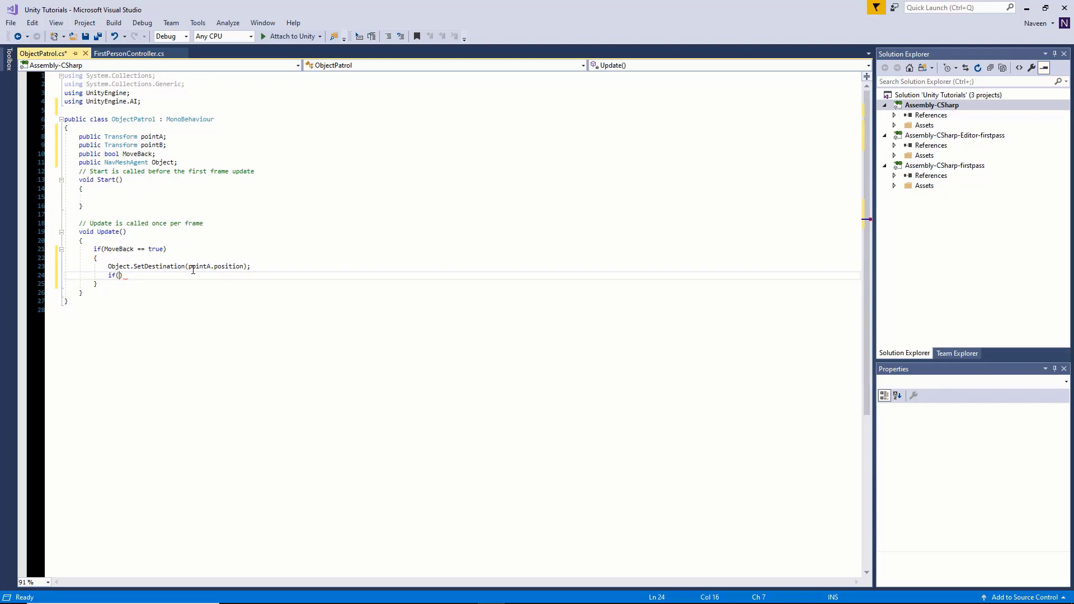
pyautogui.write('!')
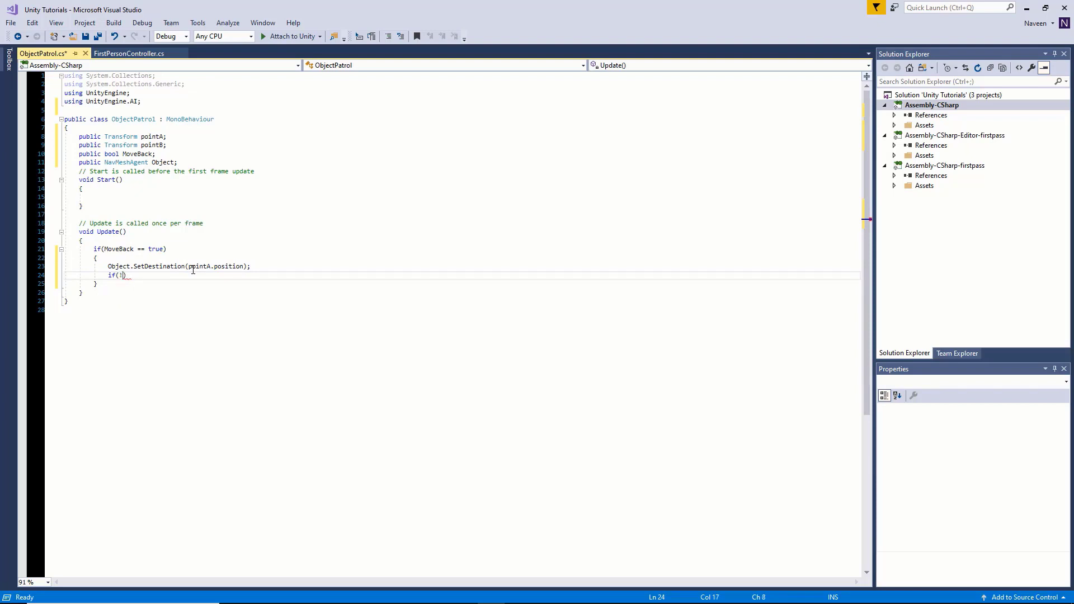
pyautogui.write('ob')
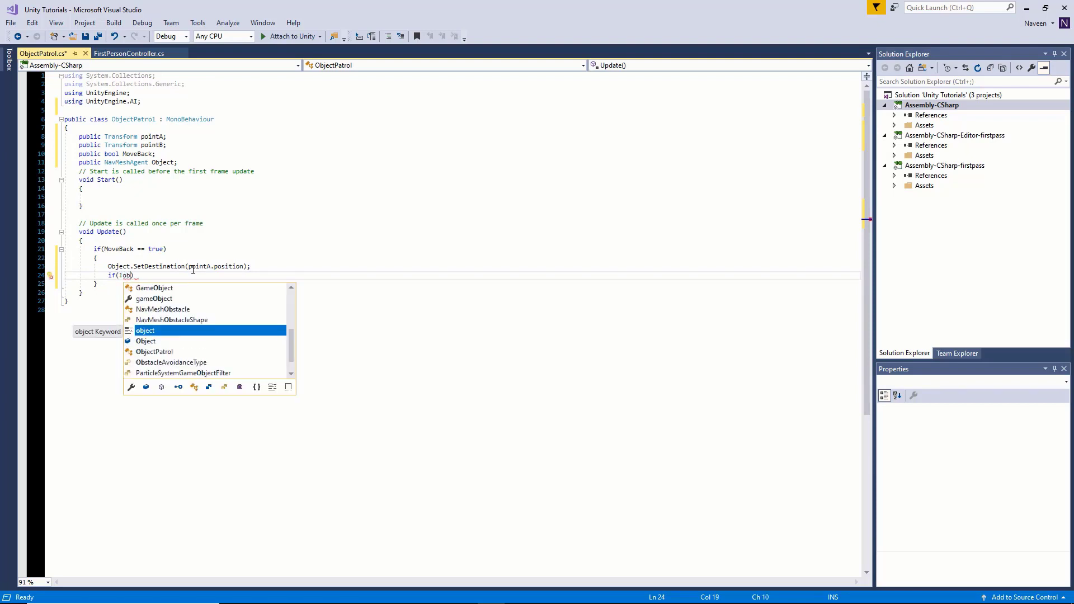
pyautogui.write('Object.')
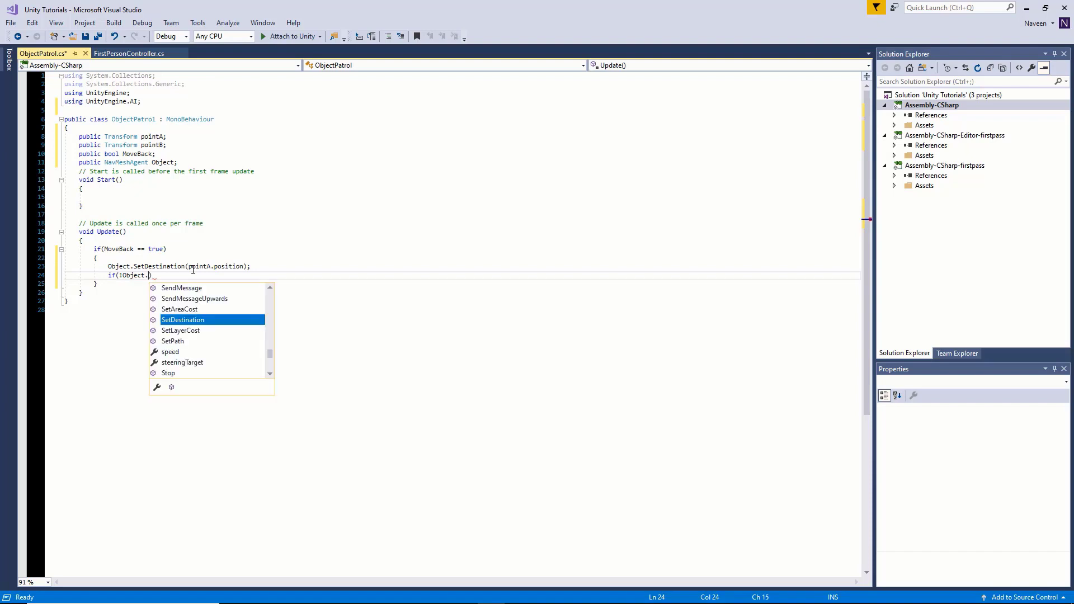
pyautogui.write('pe')
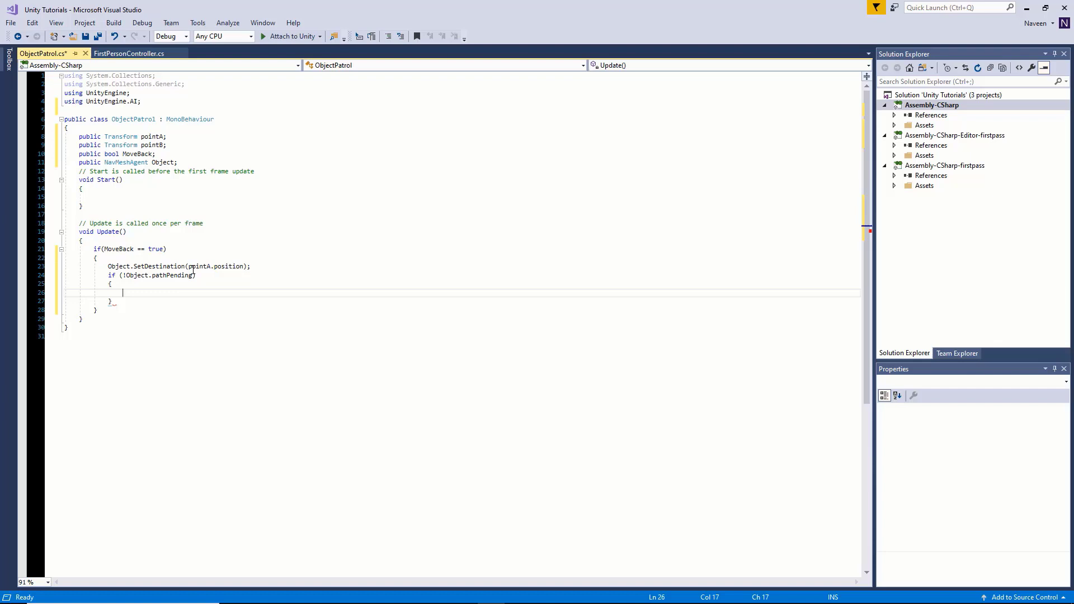
pyautogui.write('if()')
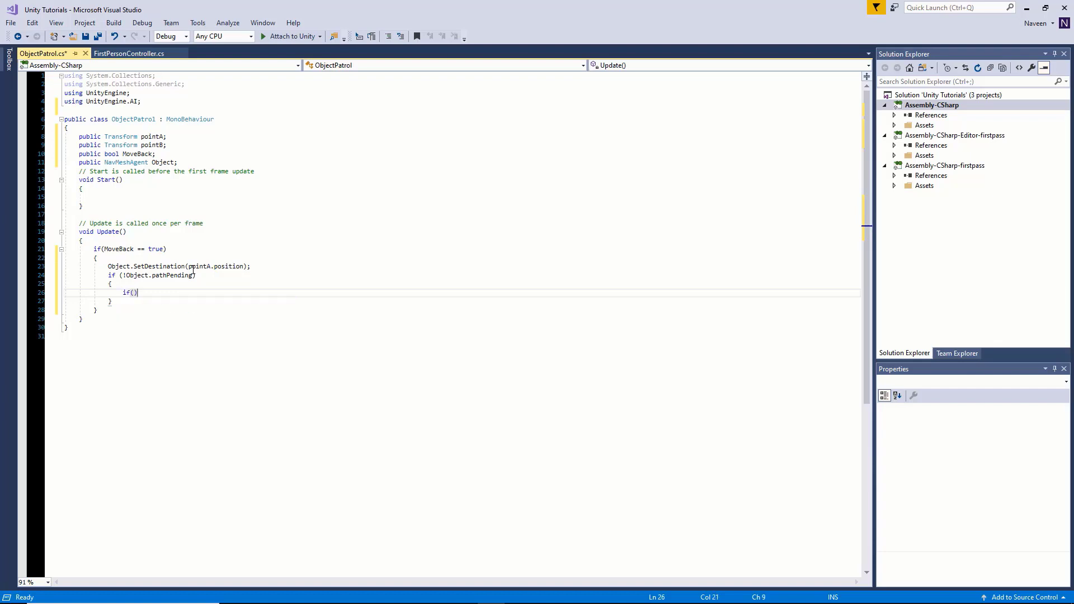
pyautogui.write('obje')
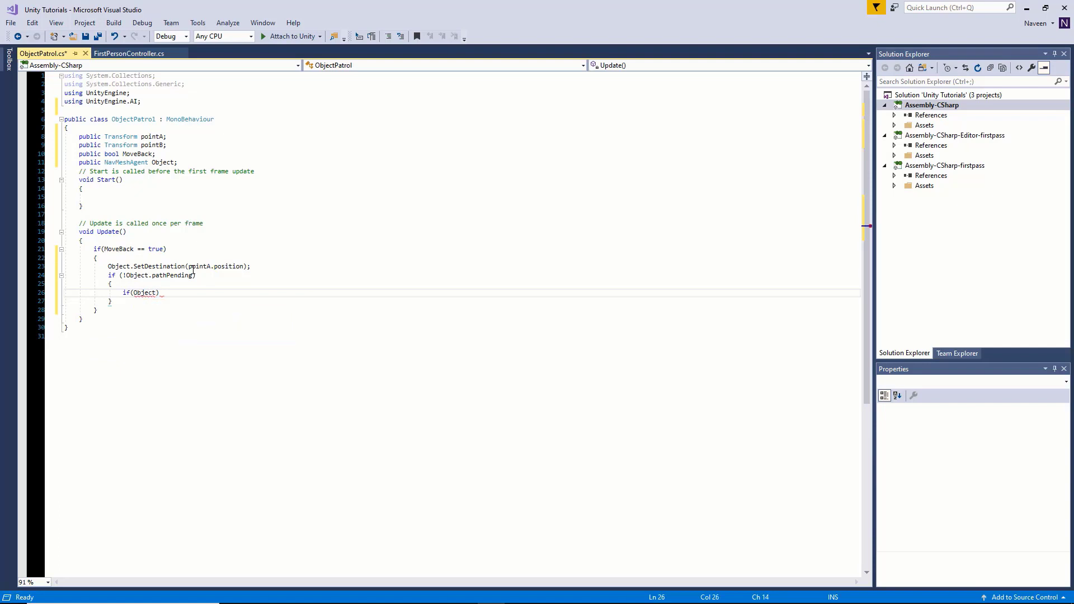
pyautogui.write('remainingDistance<=')
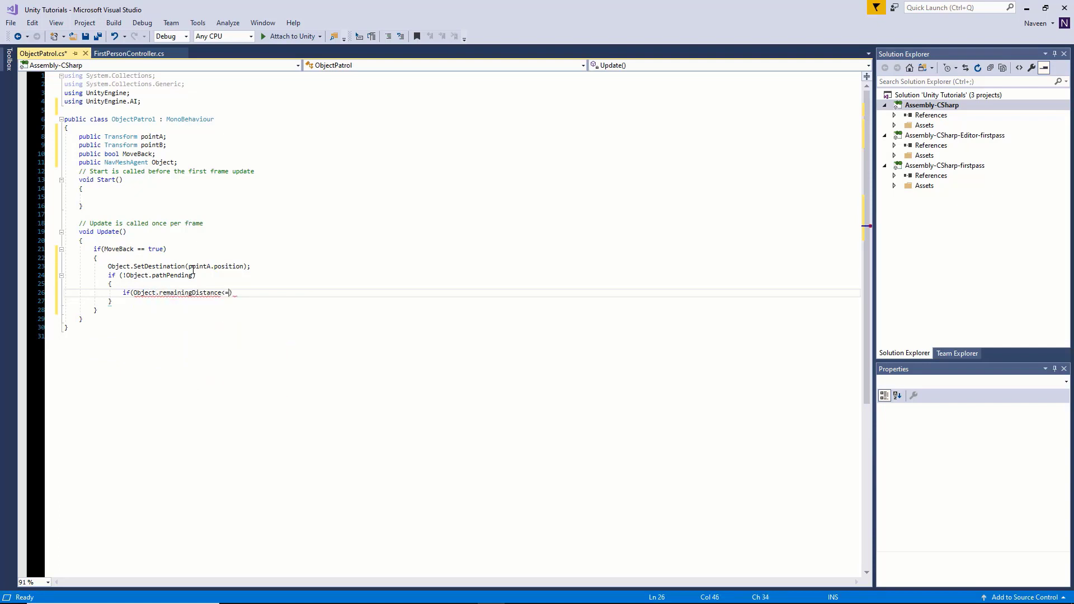
pyautogui.write('ob')
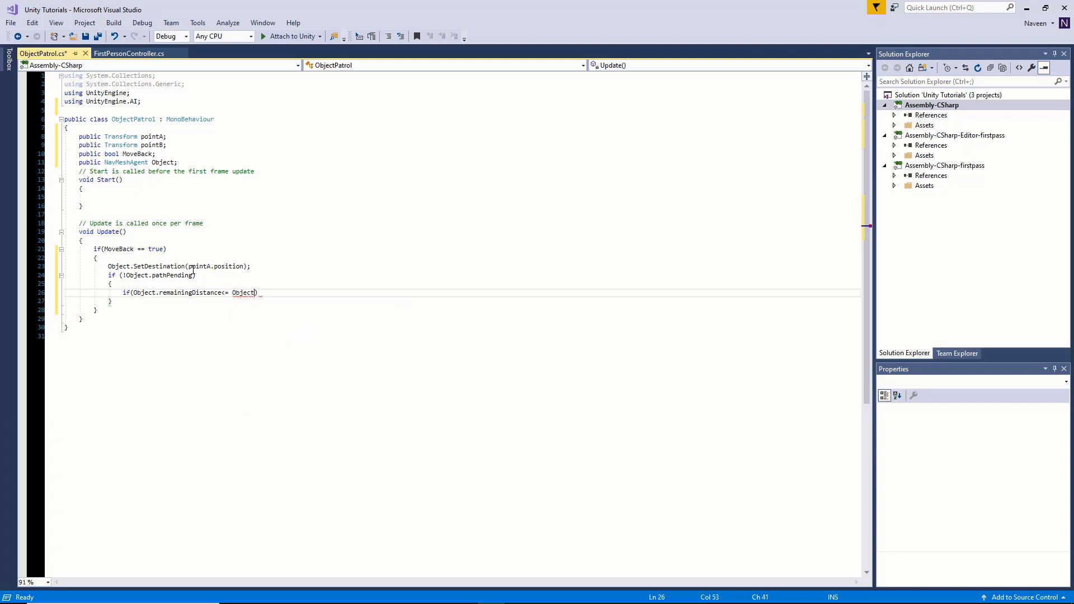
pyautogui.write('stoppingDistance')
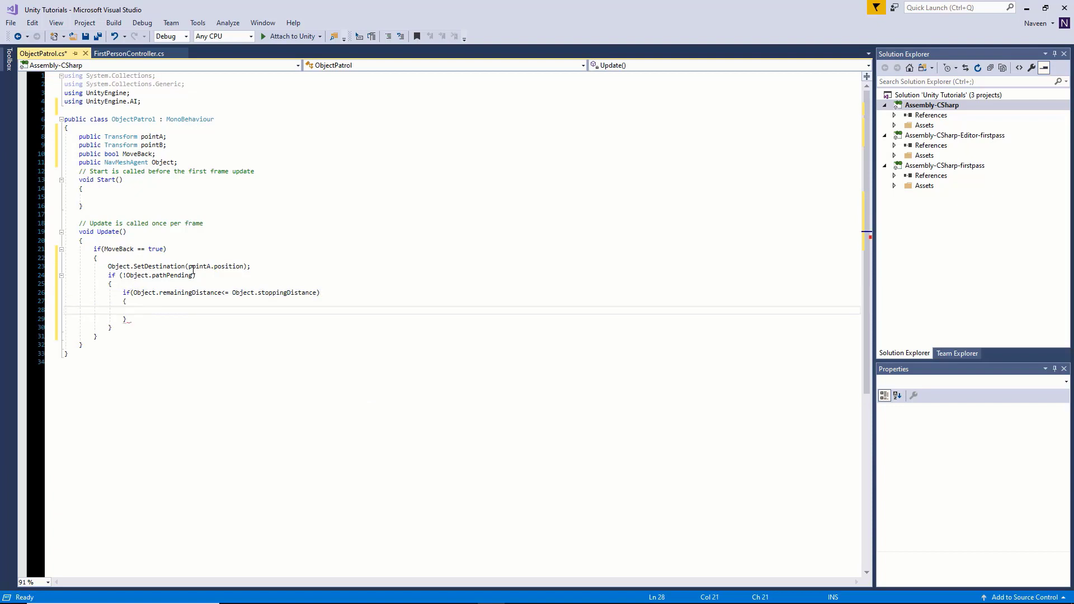
# On arrival, call Object.SetDestination(pointB.position) and set MoveBack = false.
pyautogui.write('object')
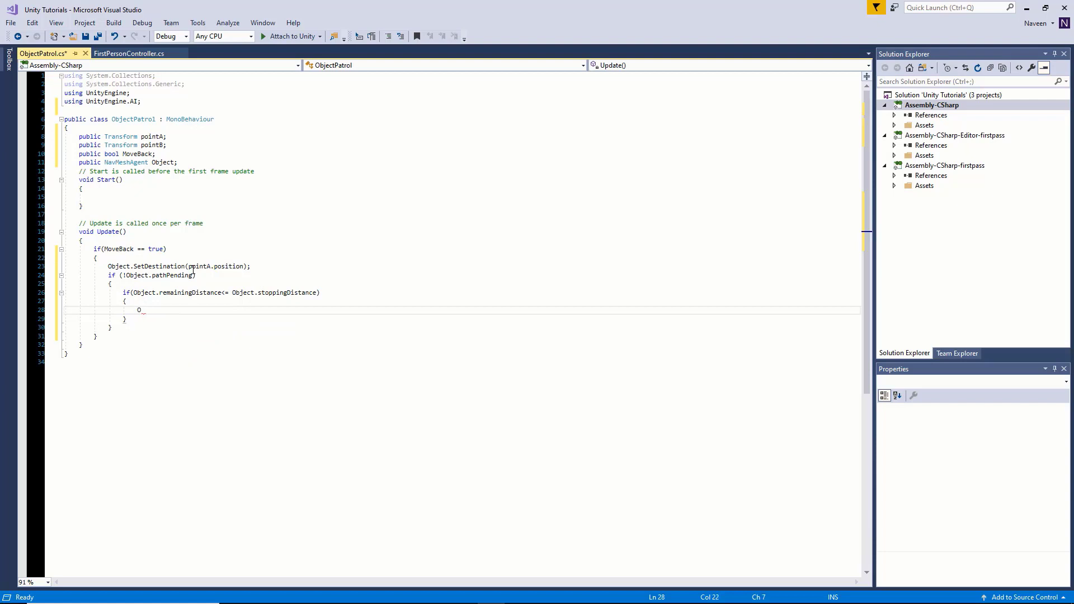
pyautogui.write('bject.')
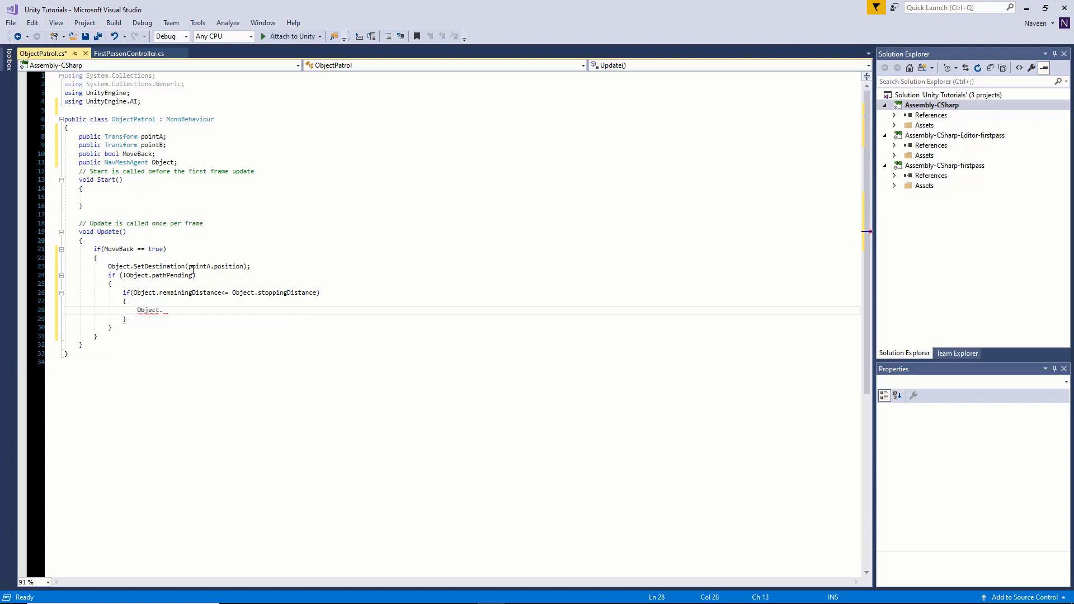
pyautogui.write('SetDestination()')
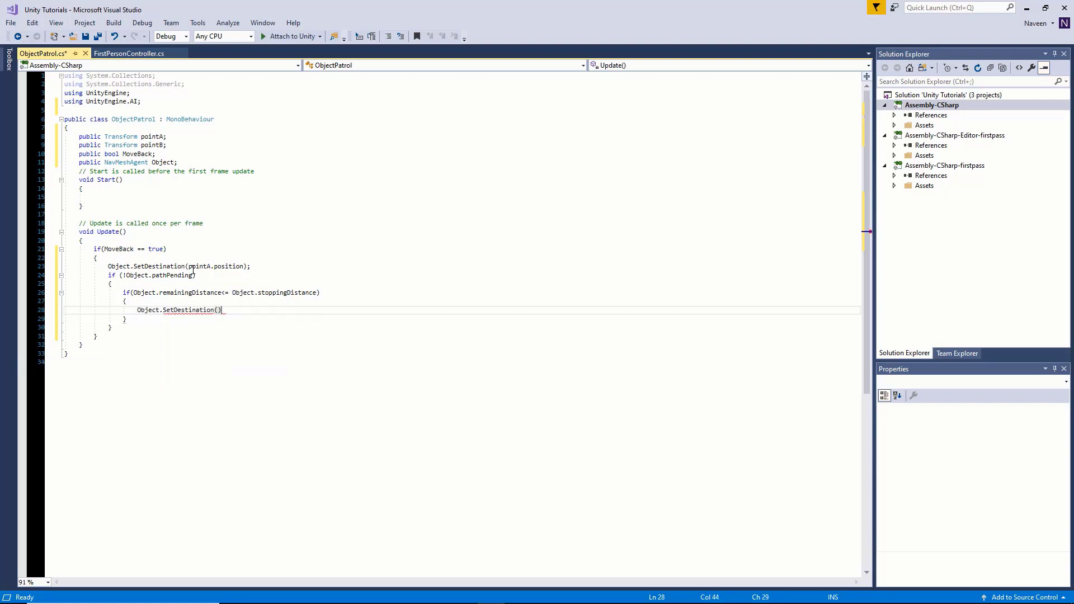
pyautogui.press('Backspace')
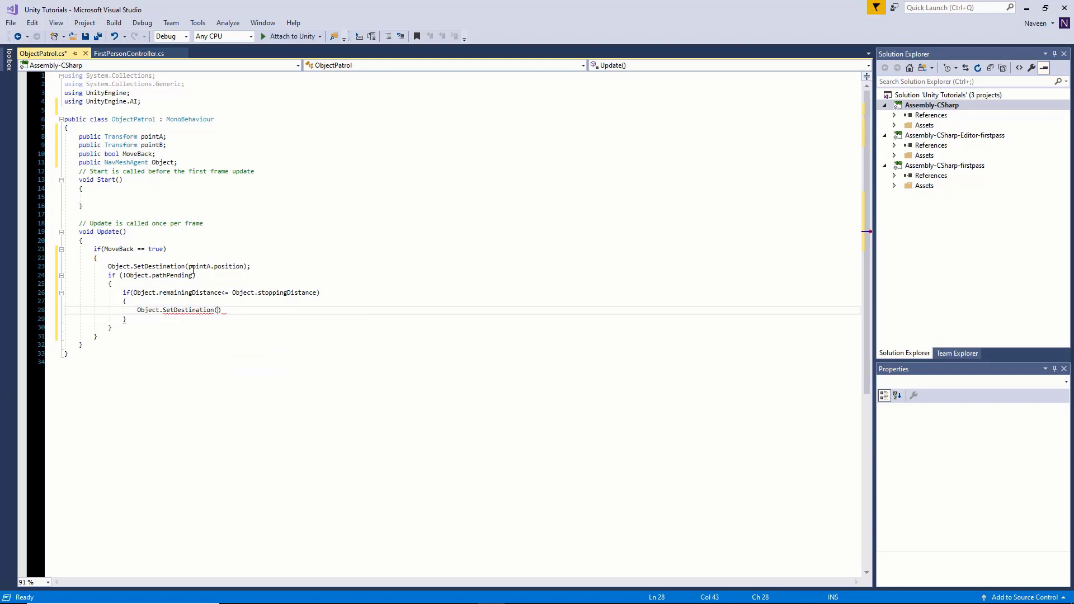
pyautogui.write('pointB.')
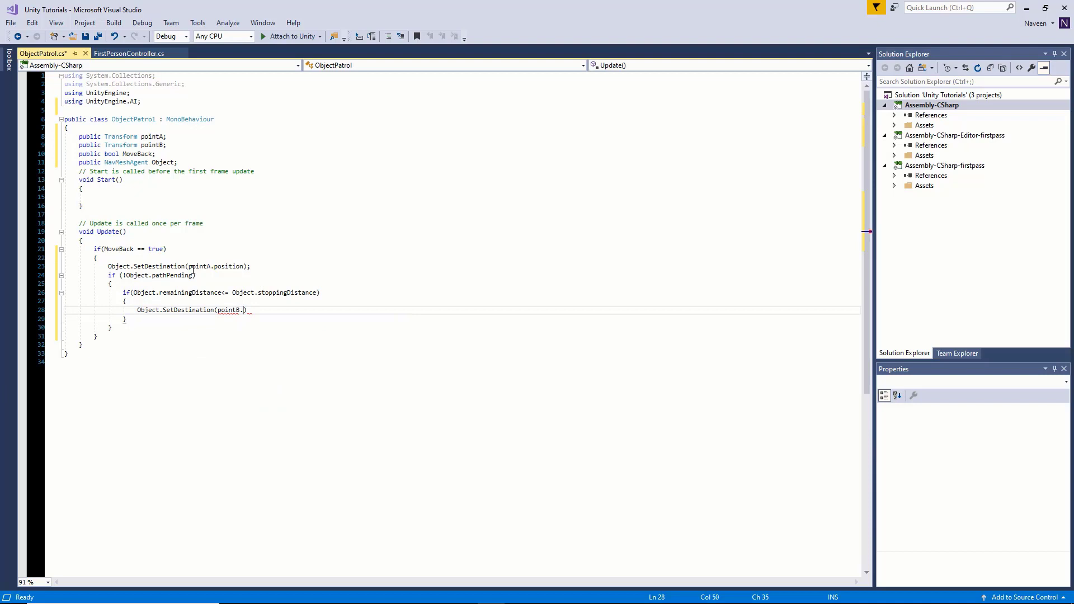
pyautogui.write('position);')
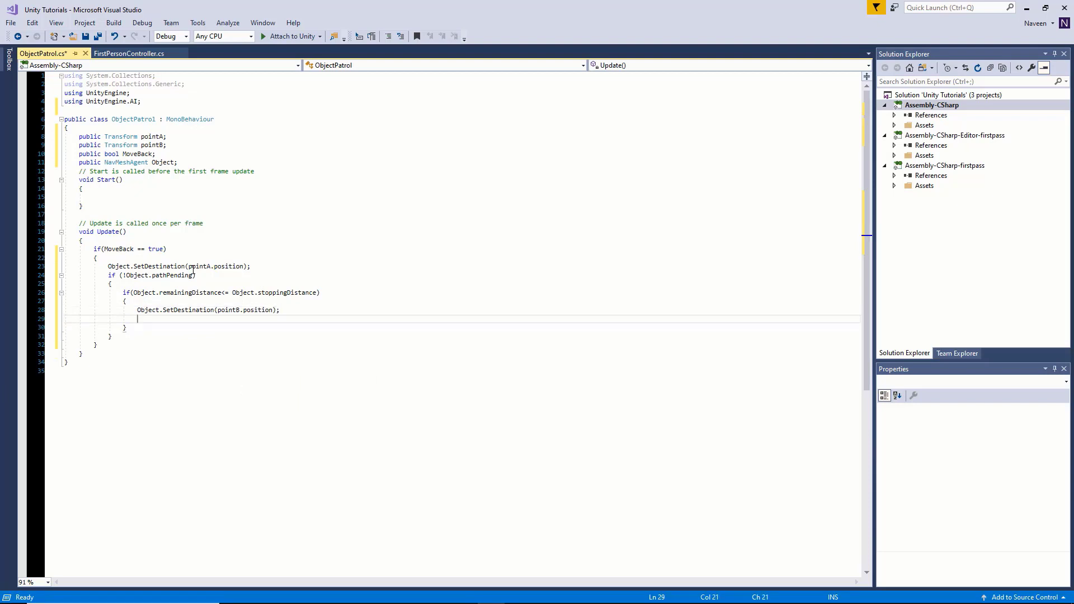
pyautogui.write('MoveBack')
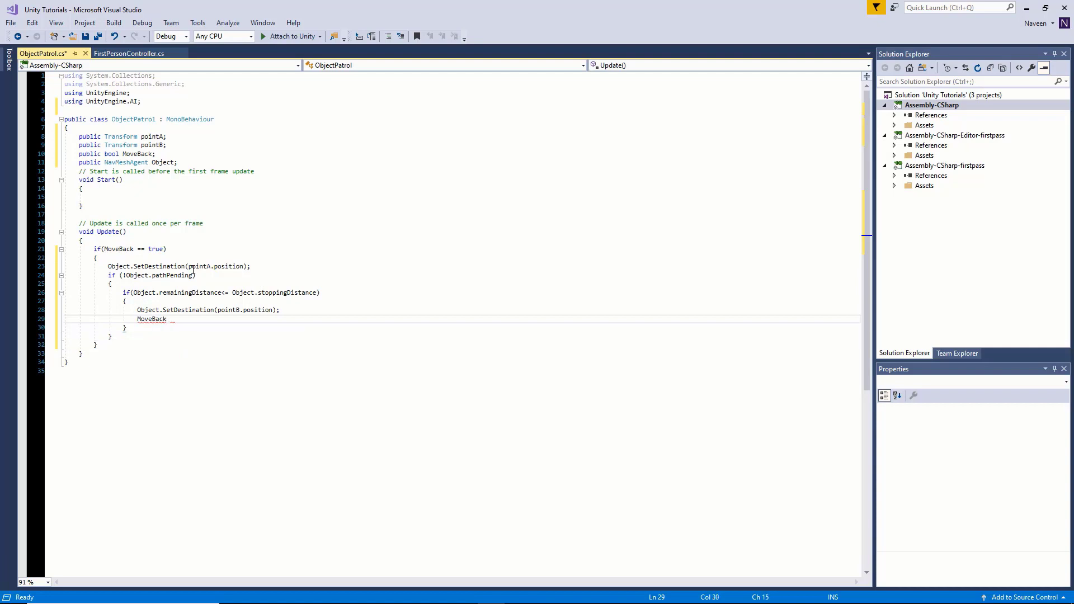
pyautogui.write('= false;')
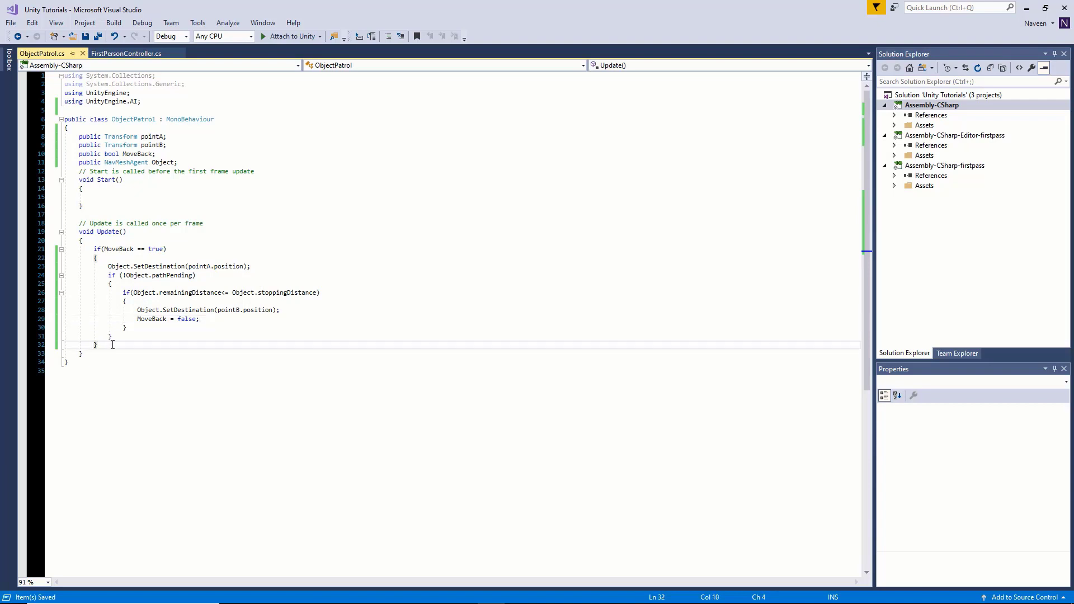
# Write the else branch: SetDestination(pointB.position), reuse the arrival checks, set MoveBack = true.
pyautogui.write('else')
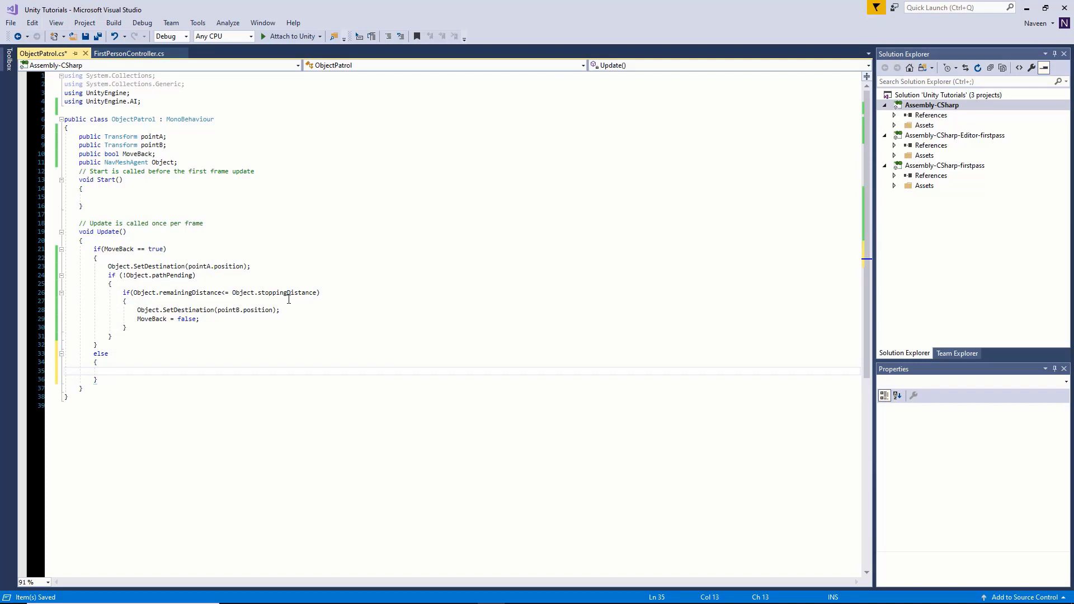
pyautogui.write('Object')
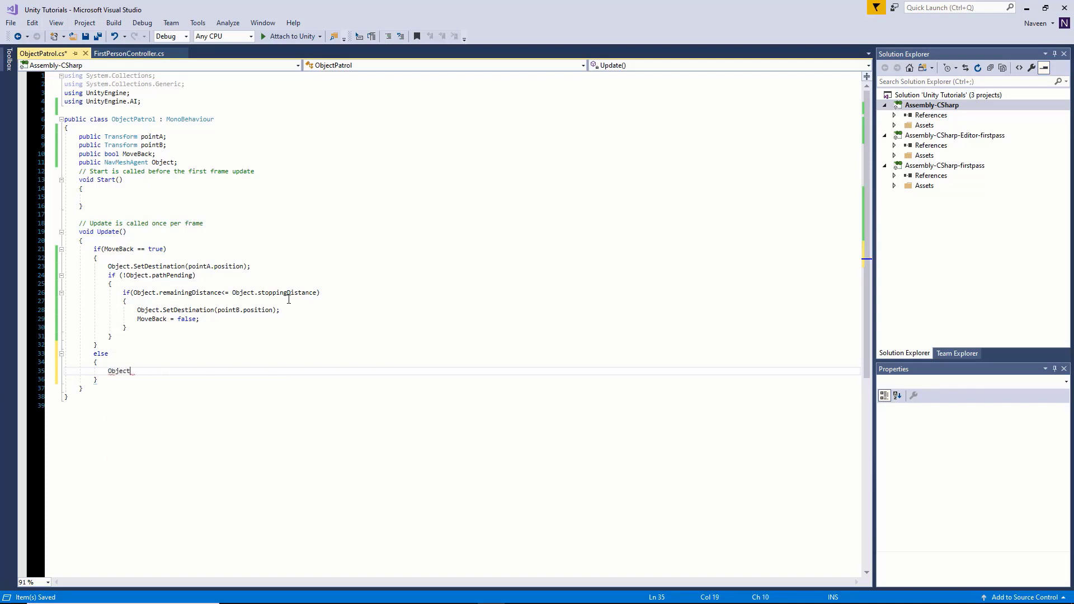
pyautogui.write('.SetDestination')
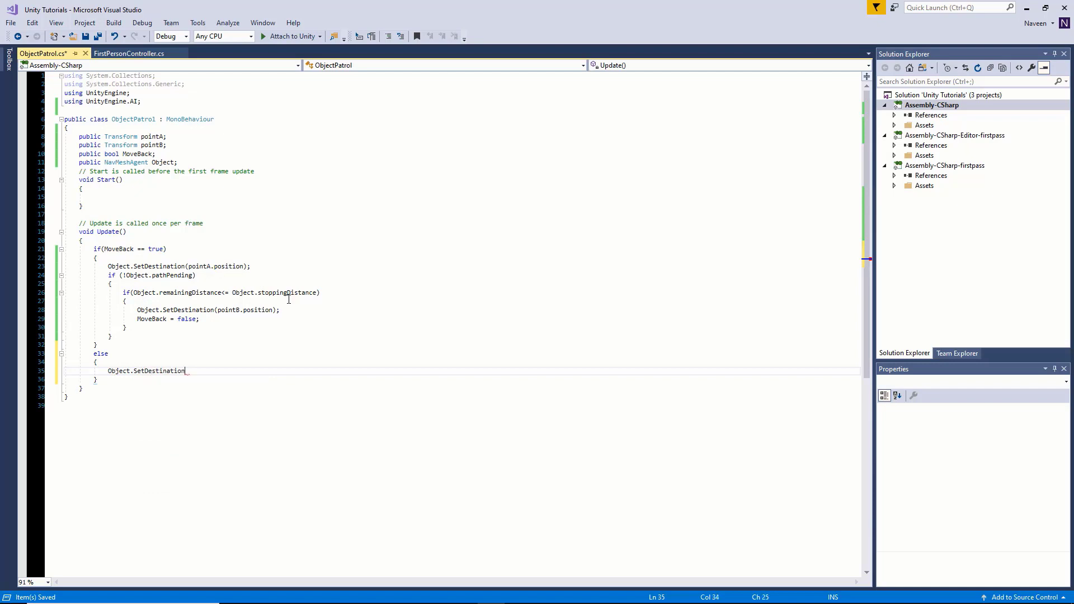
pyautogui.write('(pointB.position);')
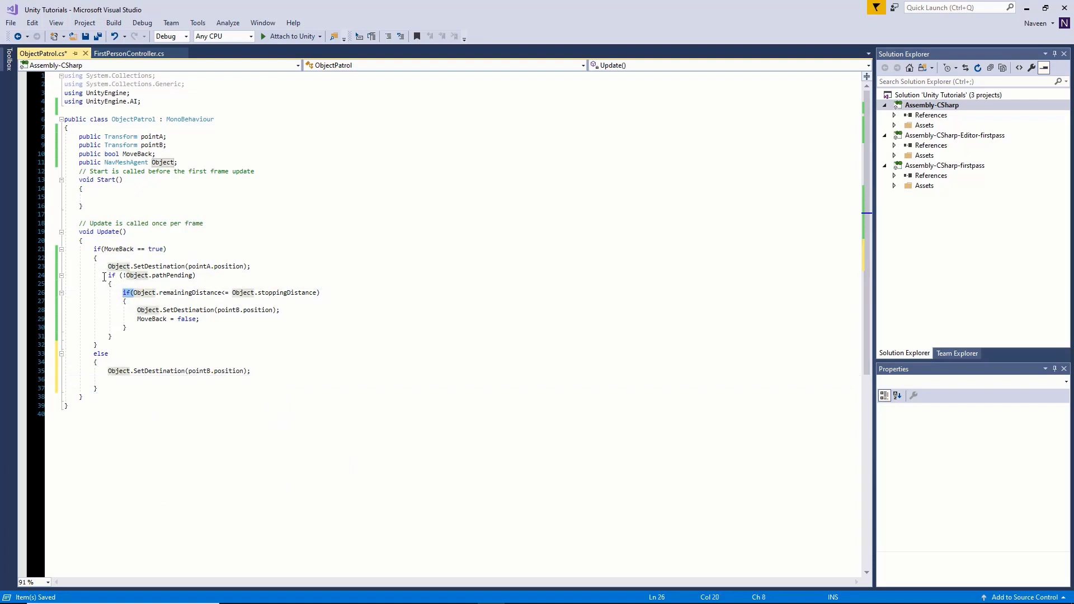
pyautogui.moveTo(101, 275); pyautogui.dragTo(111, 337)
pyautogui.write('MoveBack = tr')
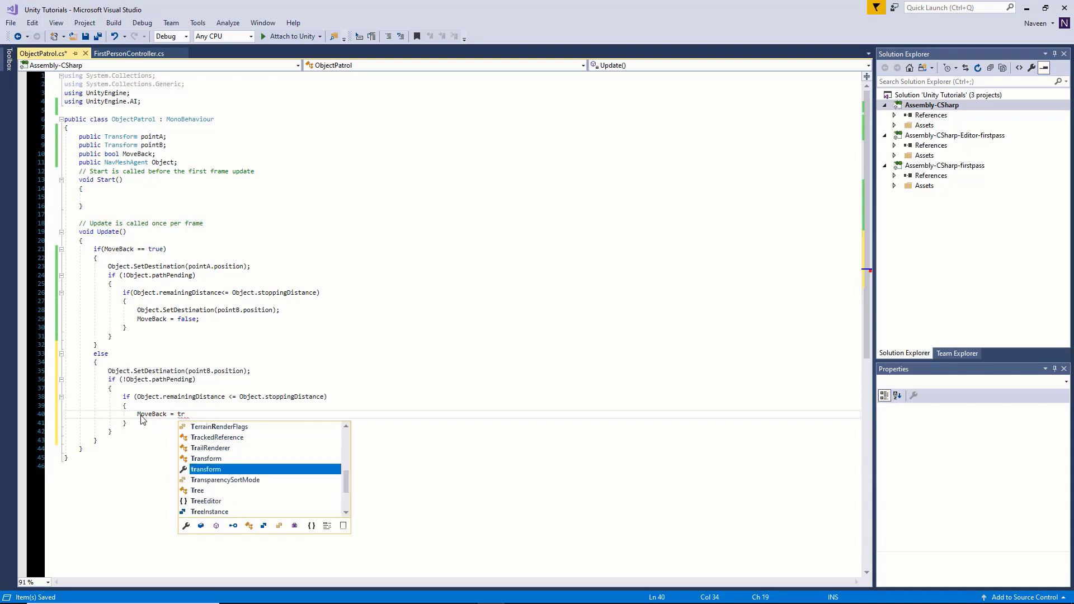
pyautogui.write('ue;')
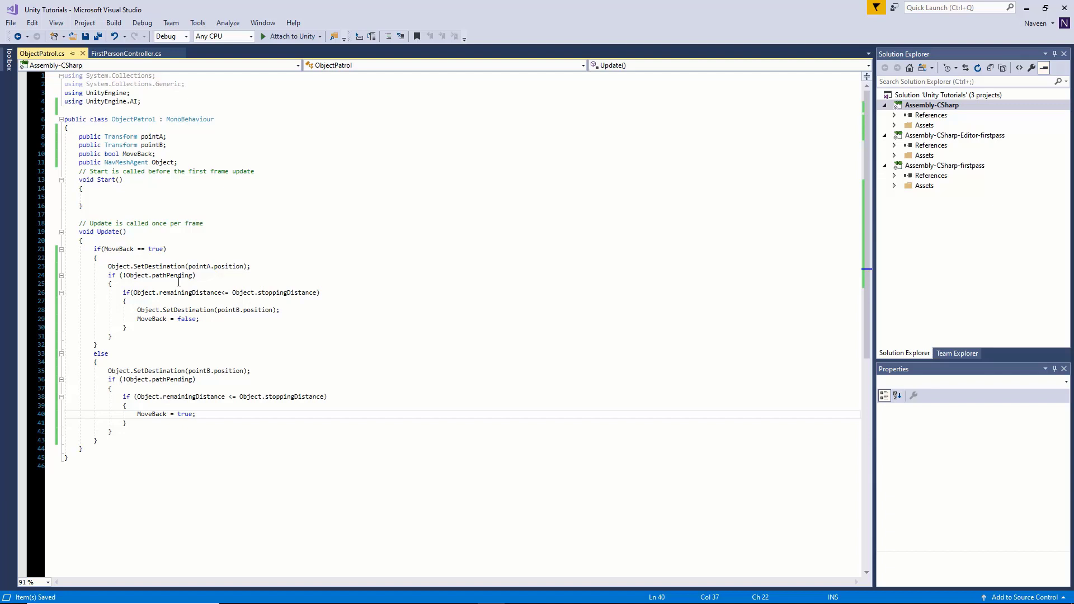
pyautogui.moveTo(281, 292)
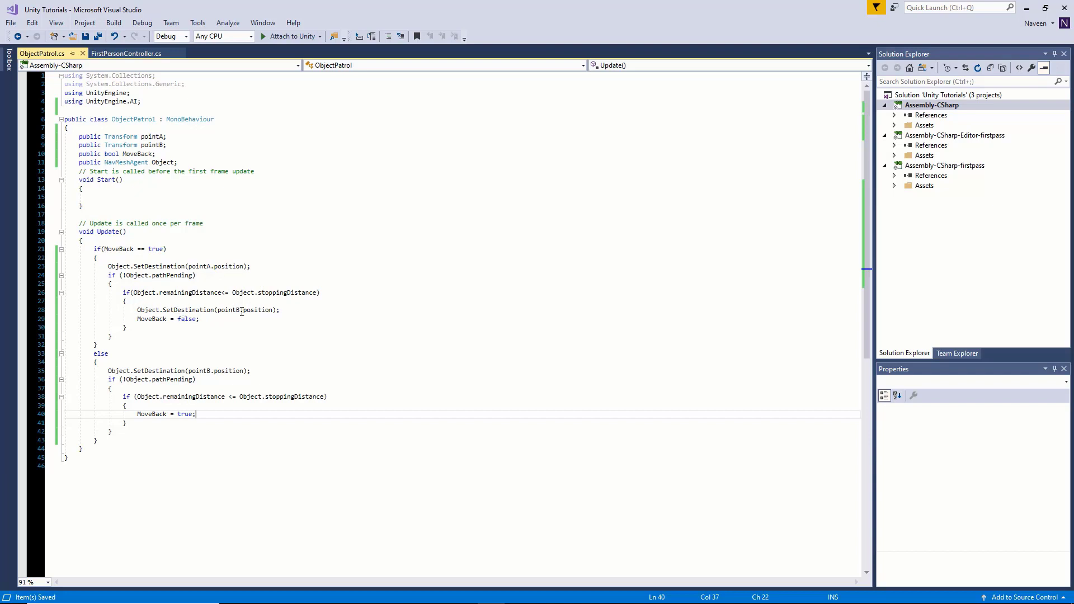
pyautogui.moveTo(176, 338)
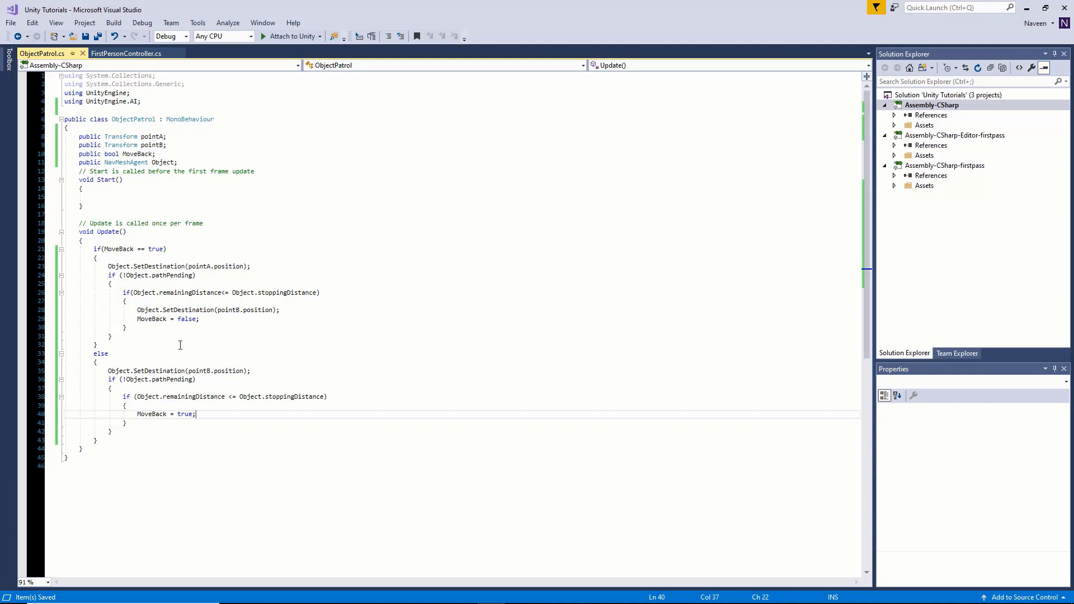
pyautogui.moveTo(243, 327)
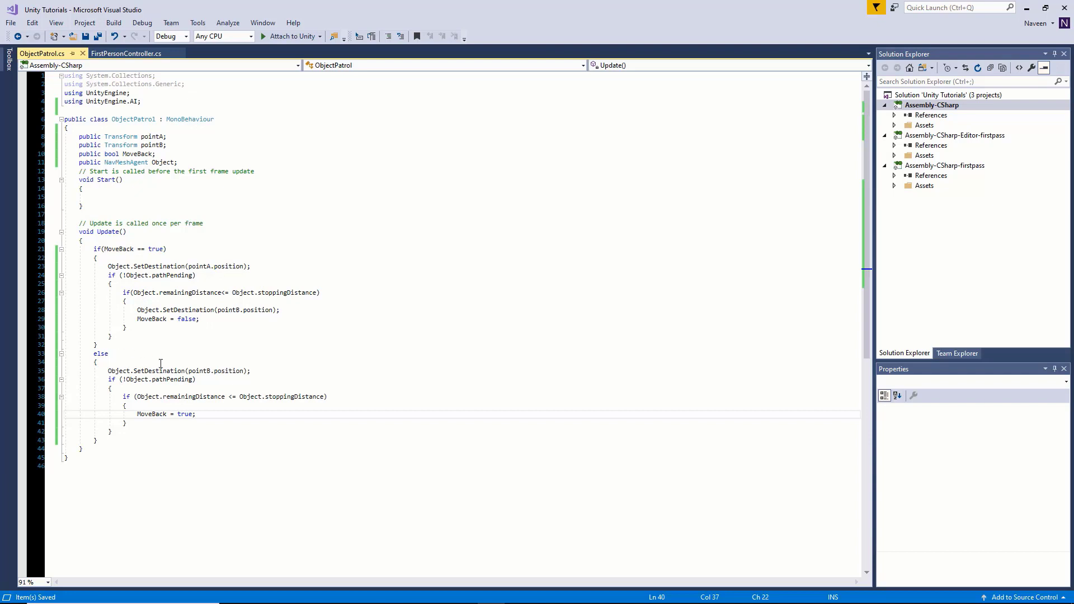
pyautogui.moveTo(141, 384)
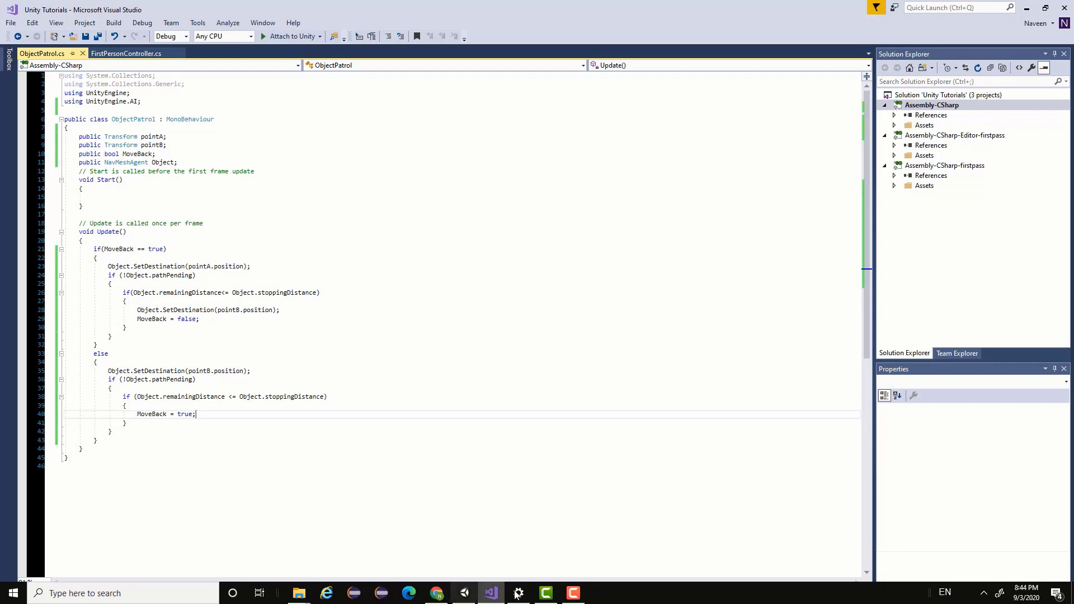
# Back in Unity, select the cube Object and assign Point A, Point B and its agent to ObjectPatrol.
pyautogui.click(488, 593)
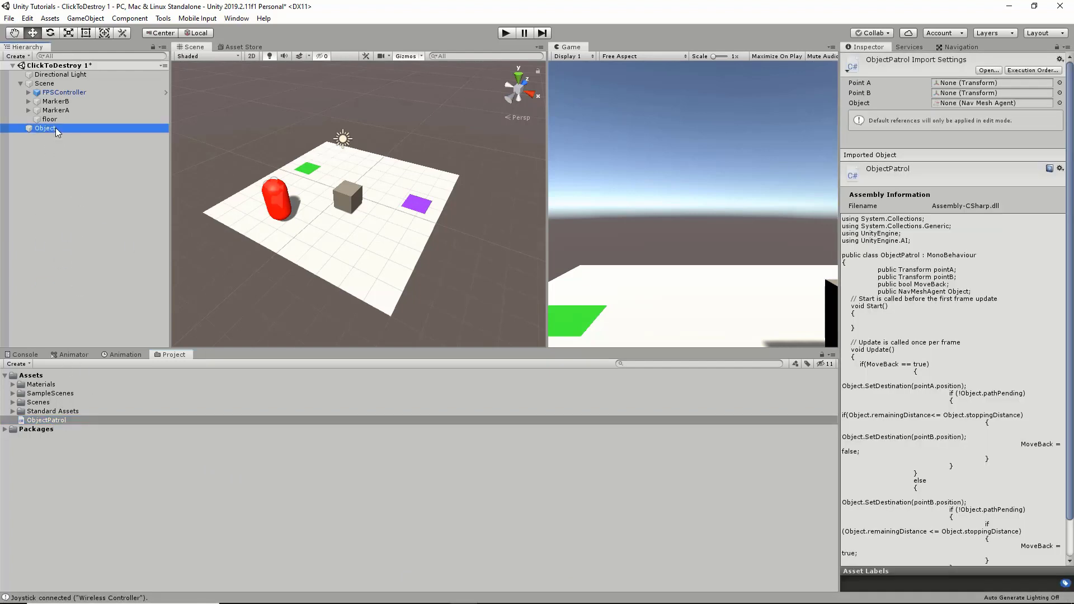
pyautogui.click(44, 128)
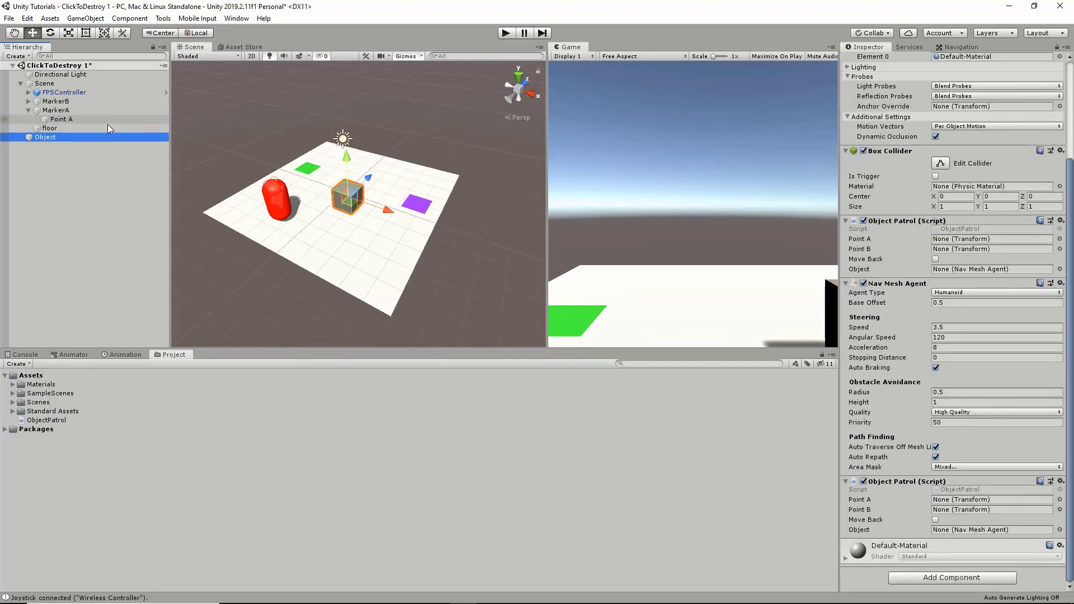
pyautogui.click(62, 119)
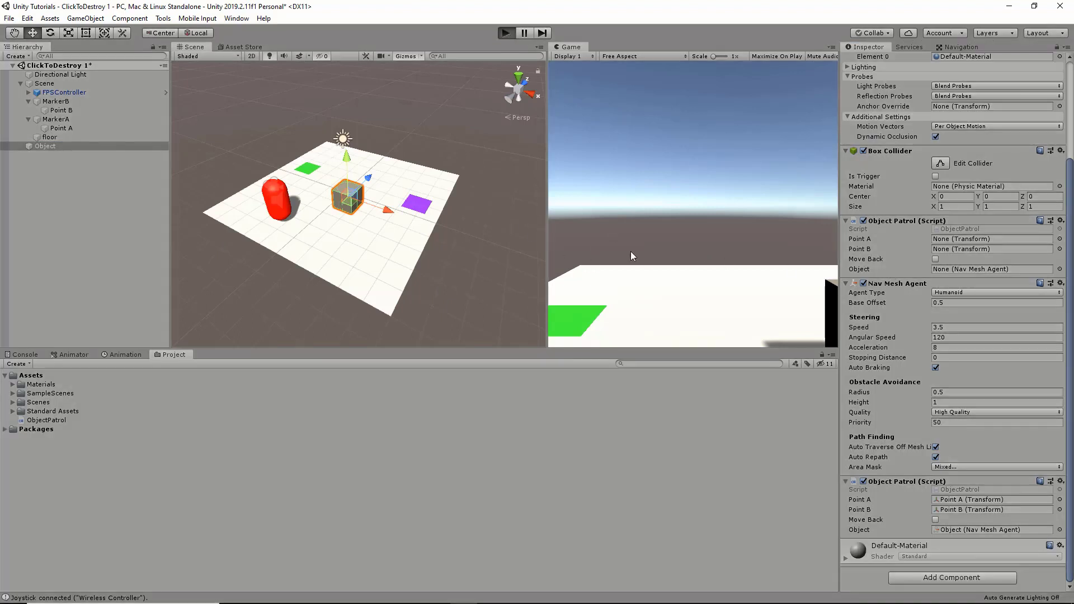
pyautogui.moveTo(749, 254)
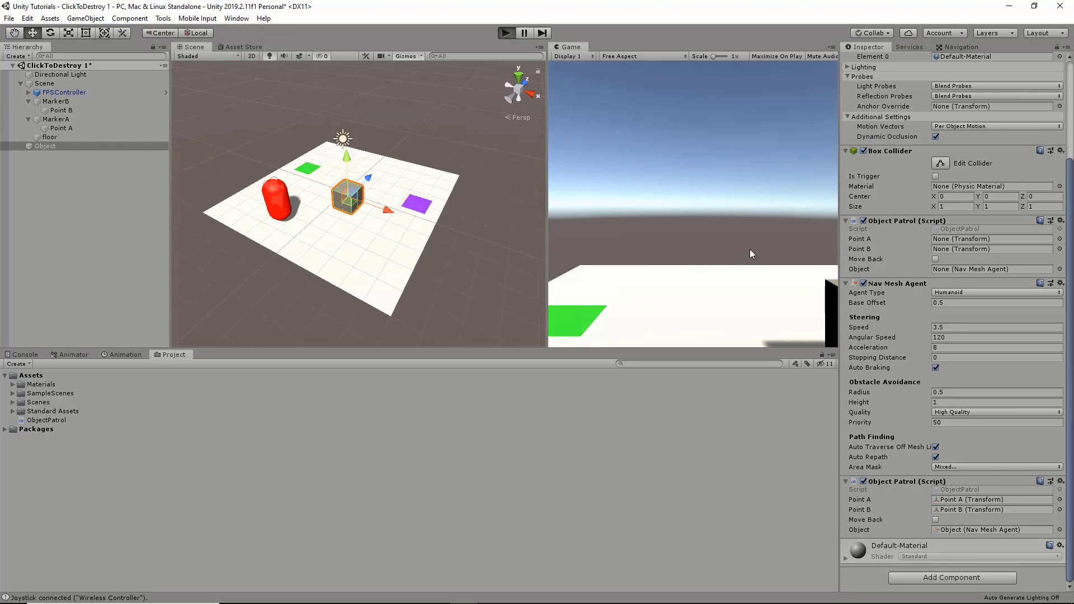
# Play the scene and watch the cube patrol between the purple and green markers.
pyautogui.click(505, 32)
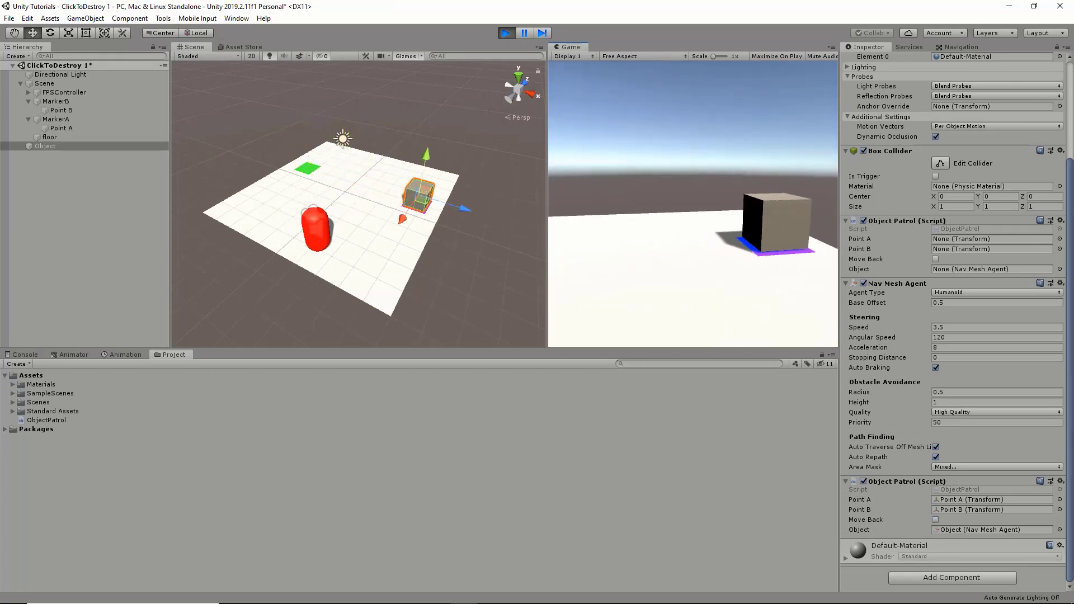
pyautogui.click(935, 519)
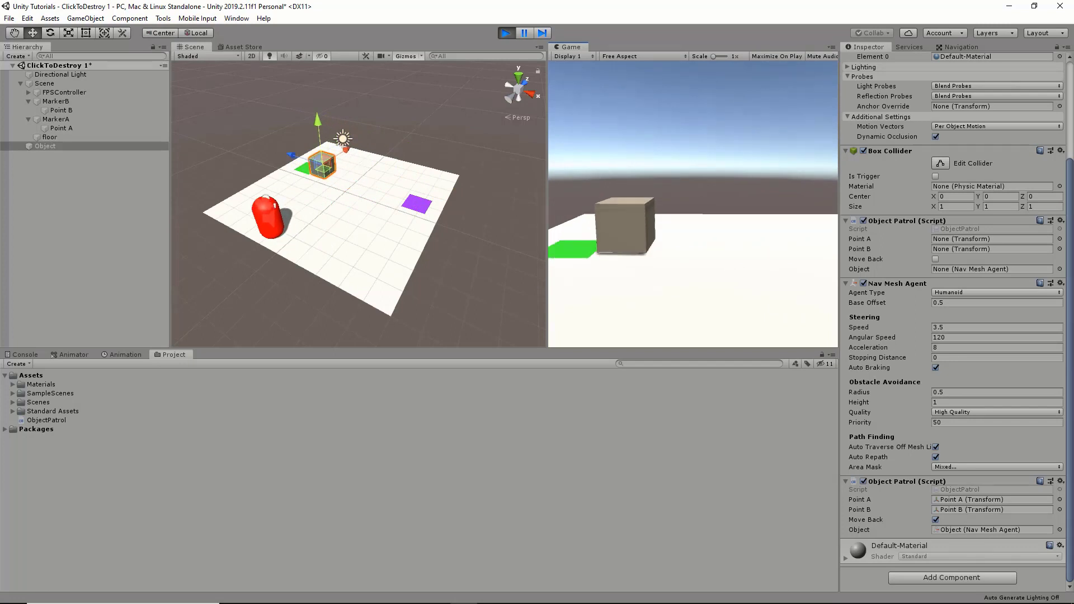